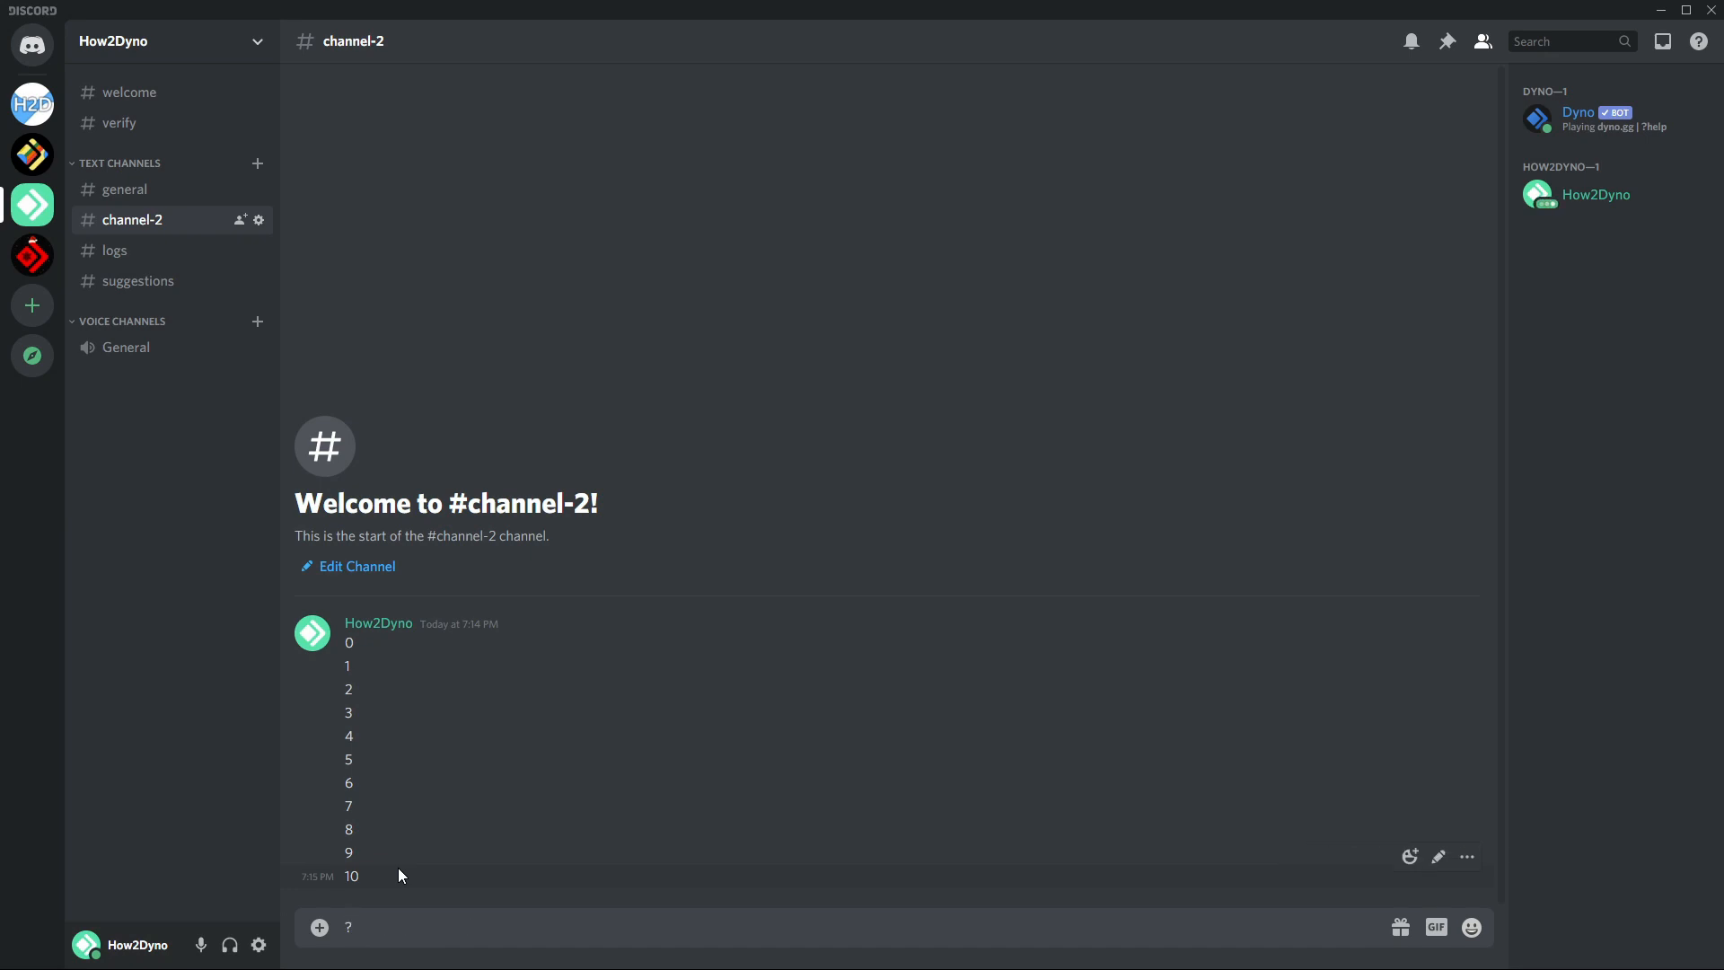
- Send ?purge 5 so Dyno deletes messages 6 through 10
type("purge")
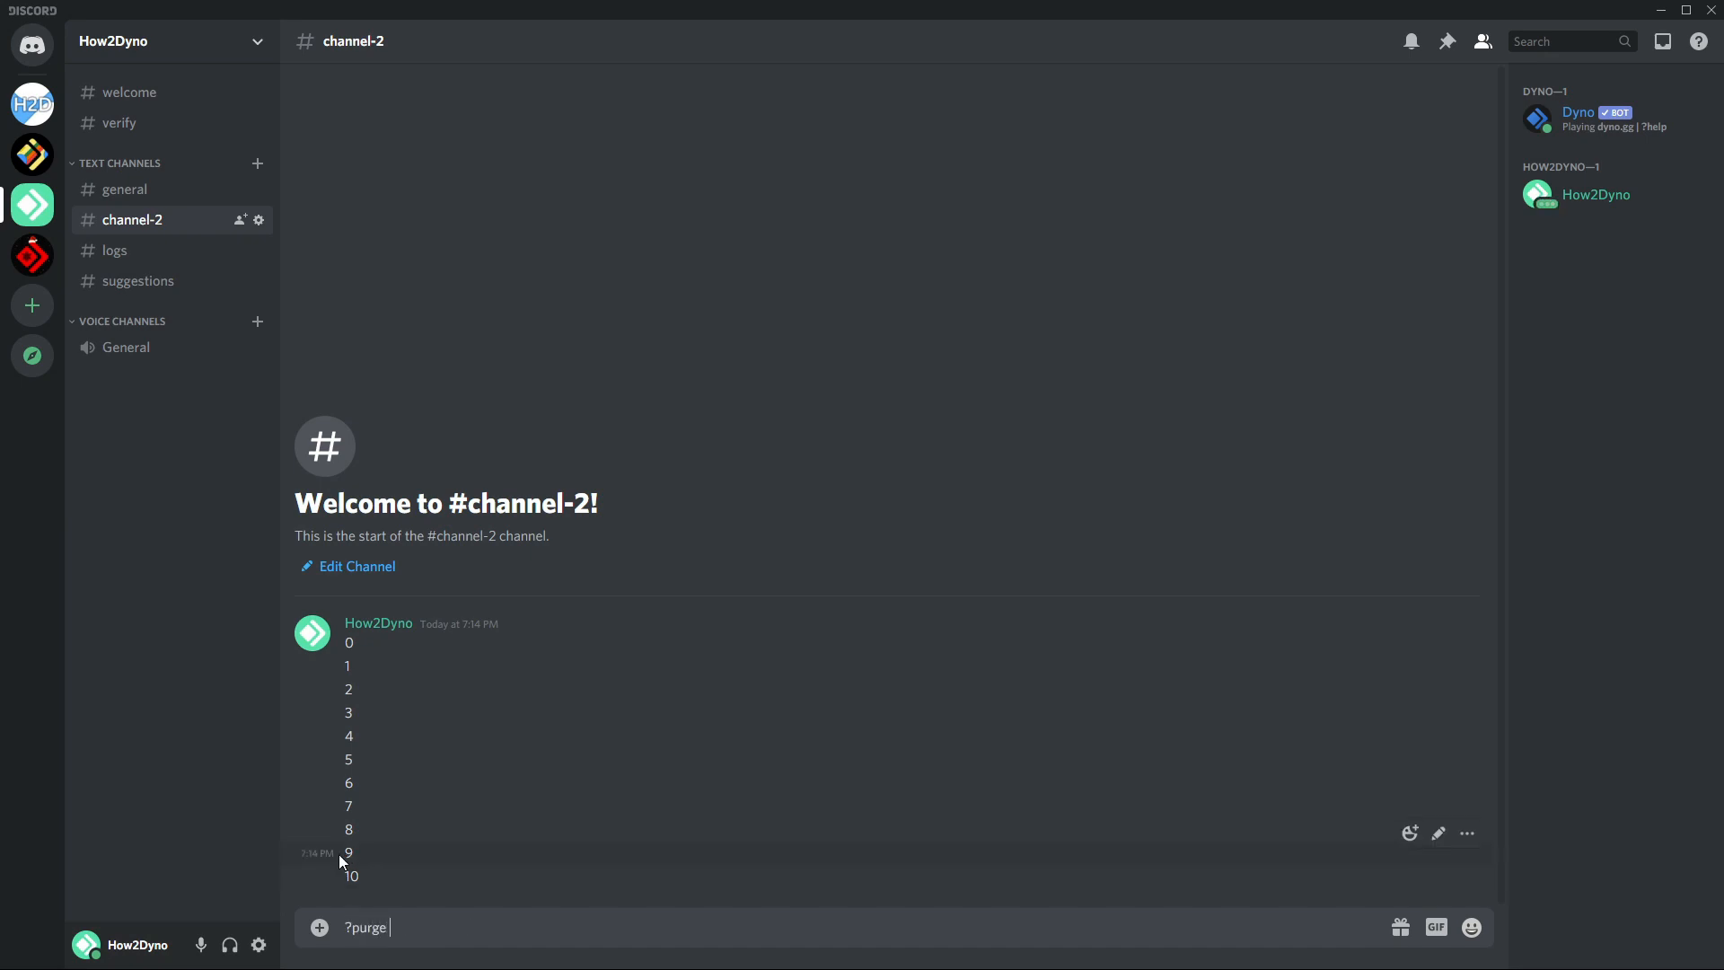
mouse_move(367, 672)
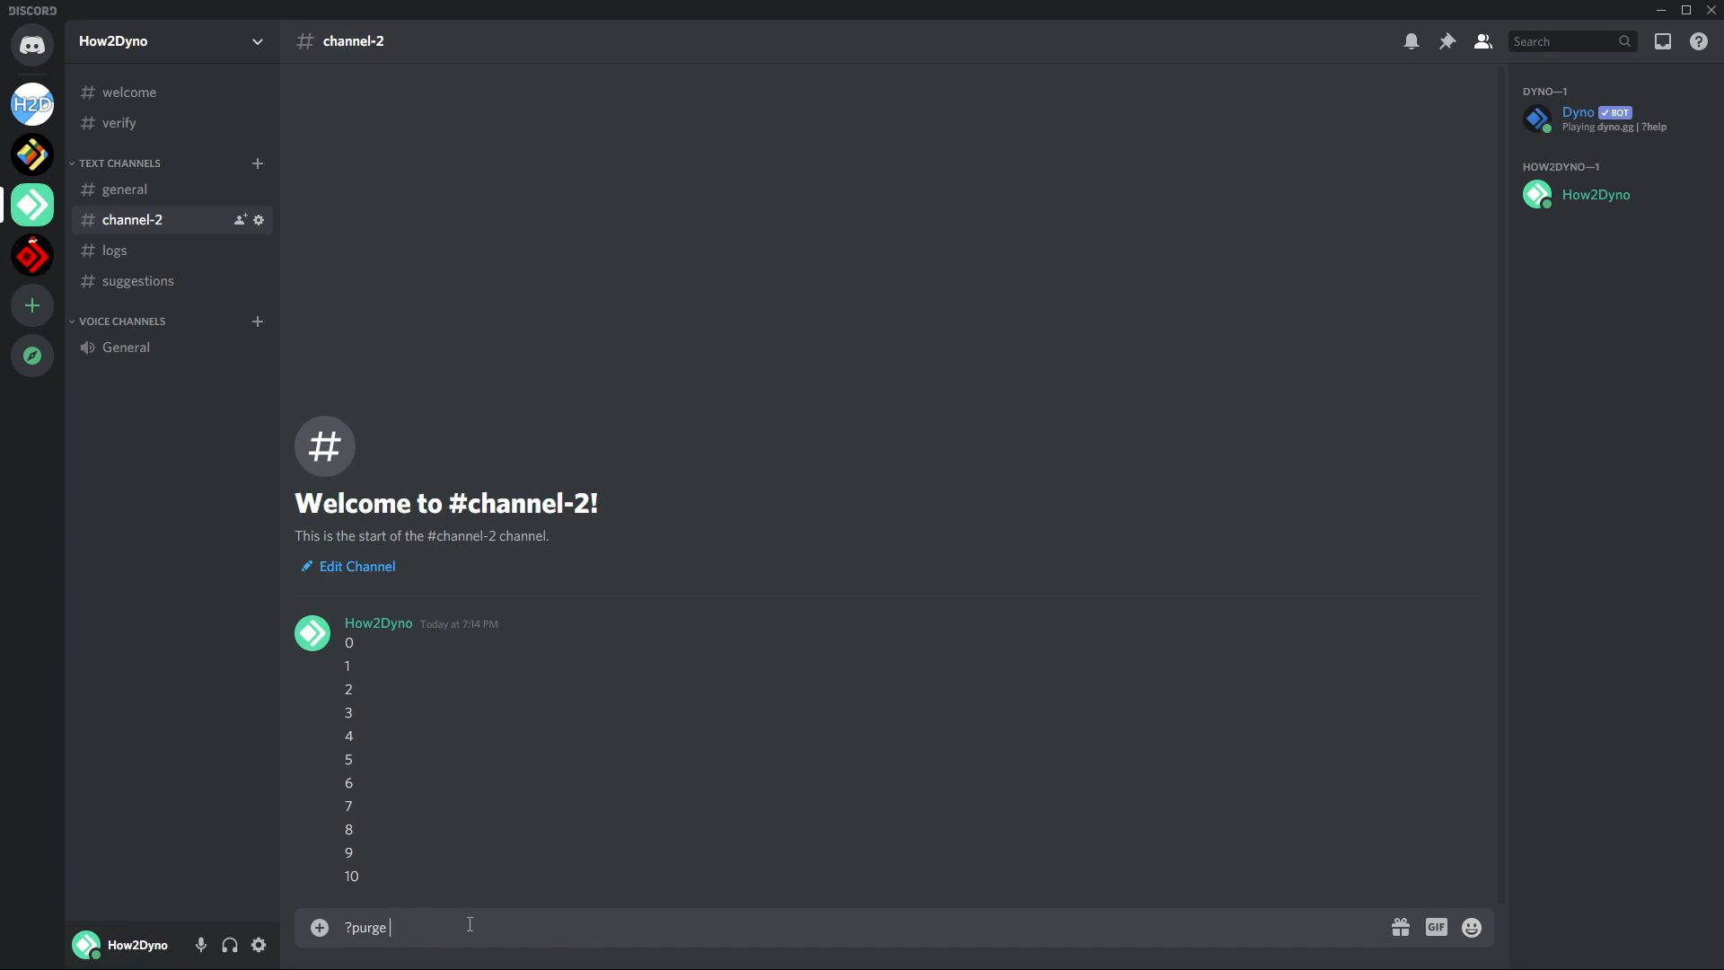
mouse_move(384, 783)
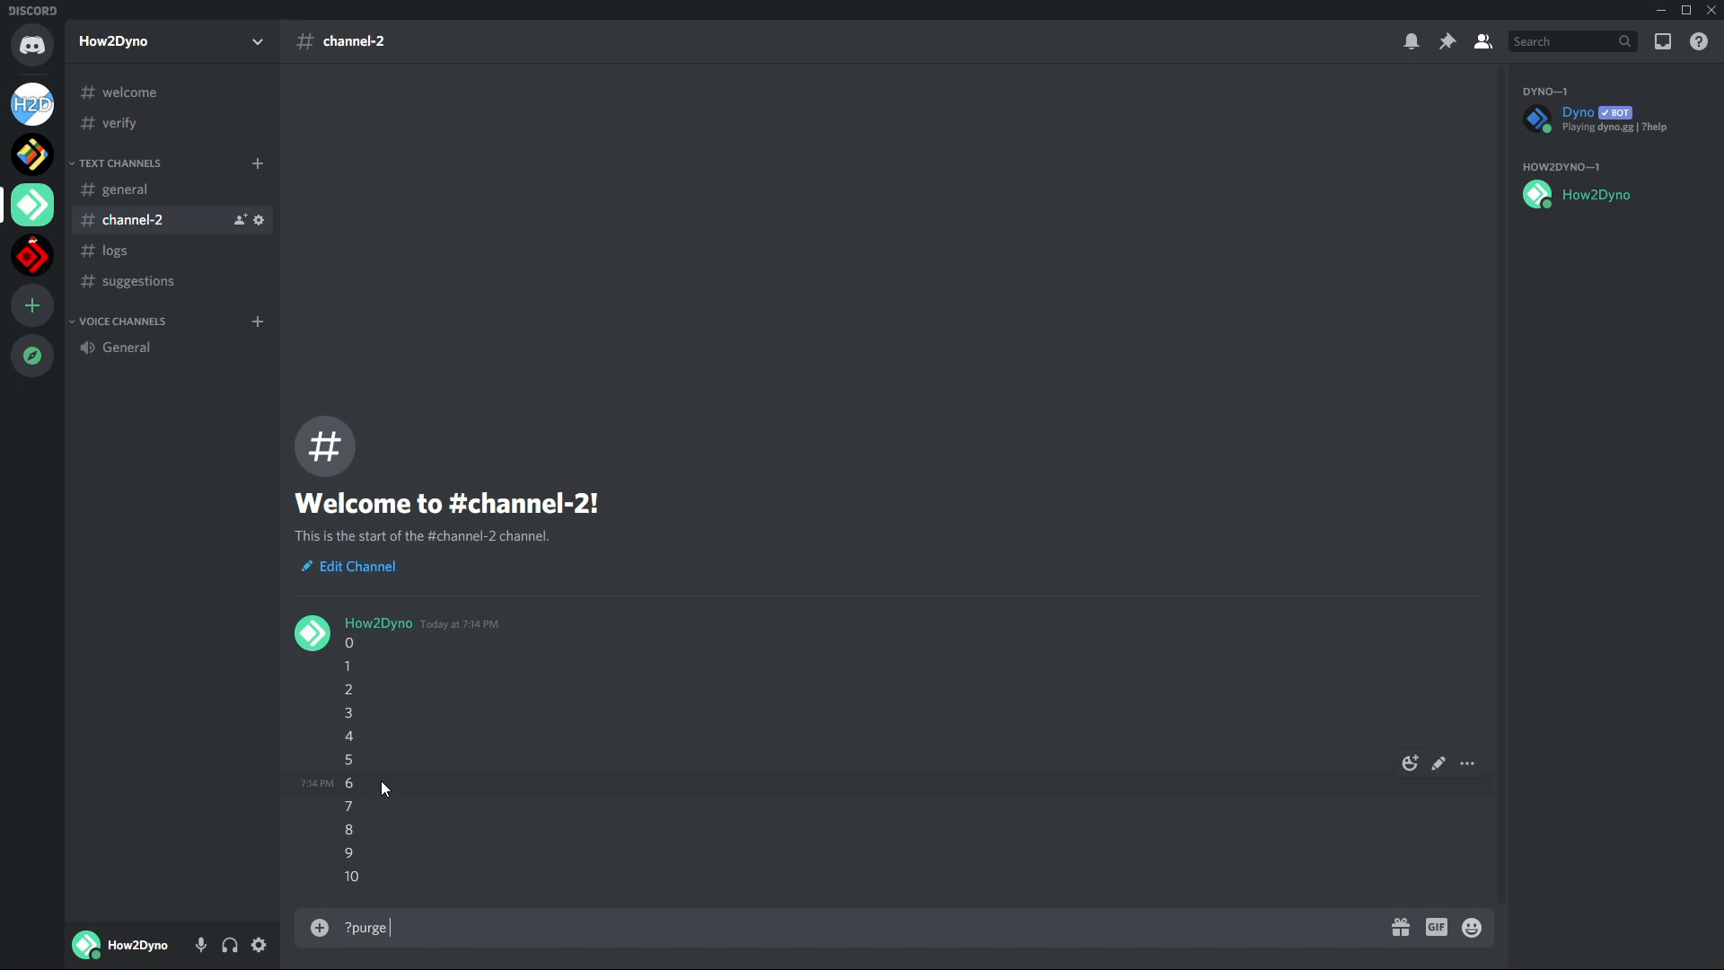
mouse_move(421, 927)
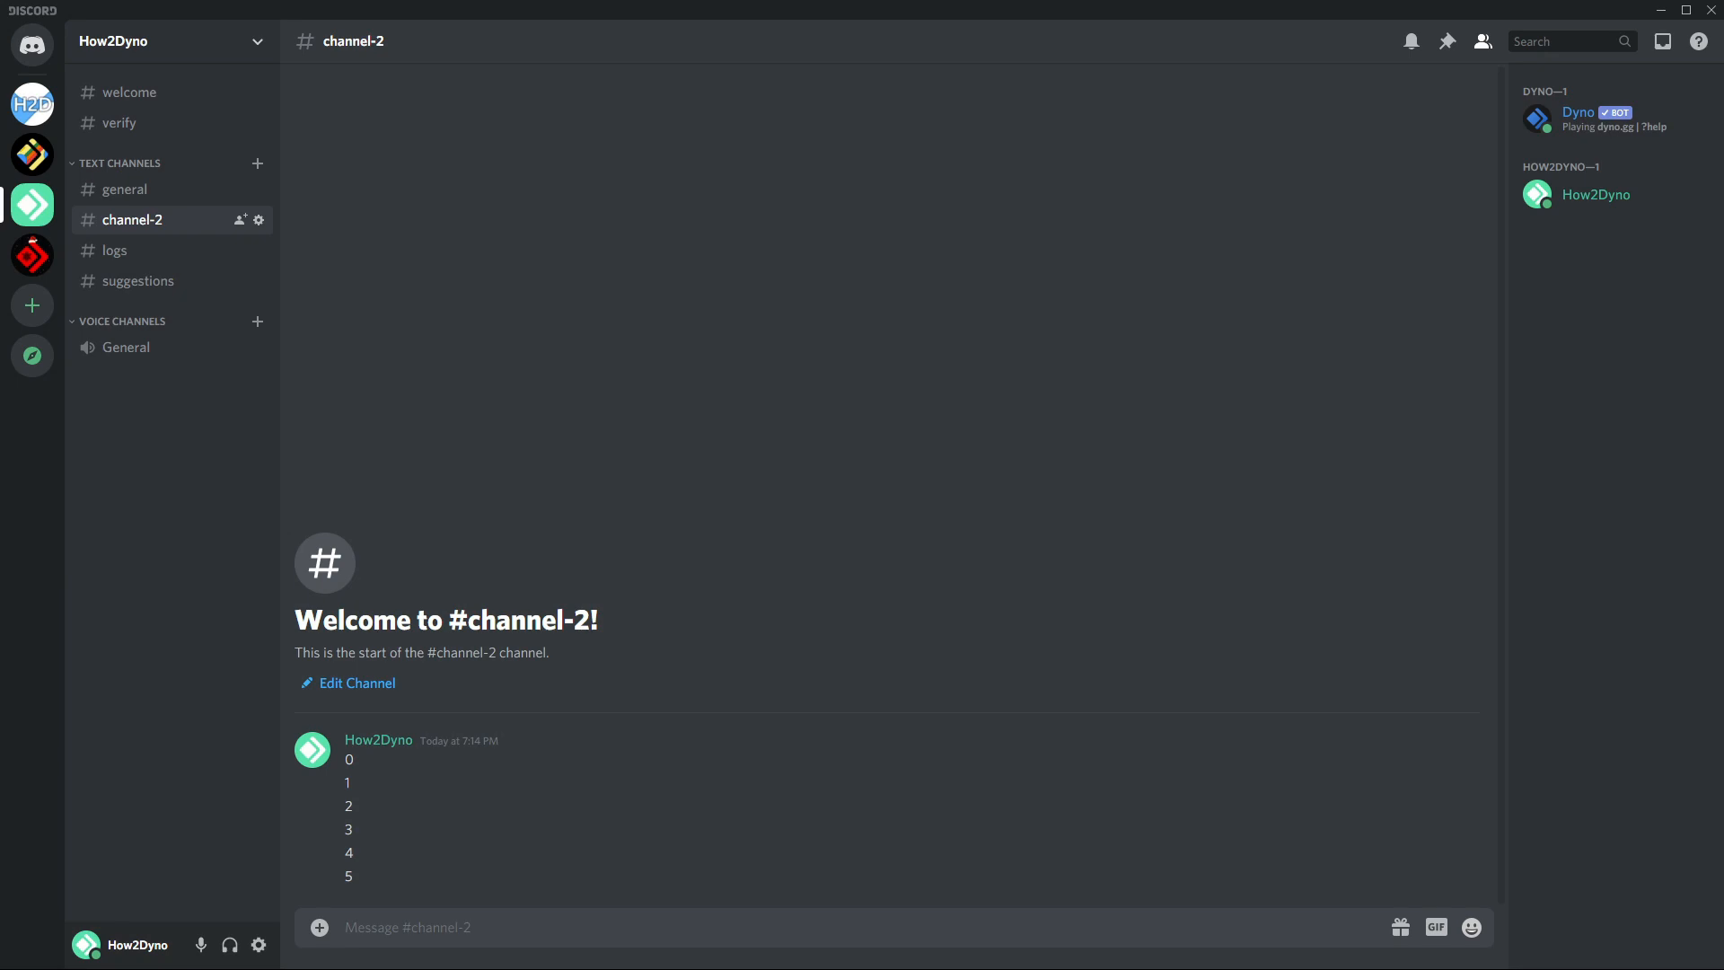
mouse_move(489, 912)
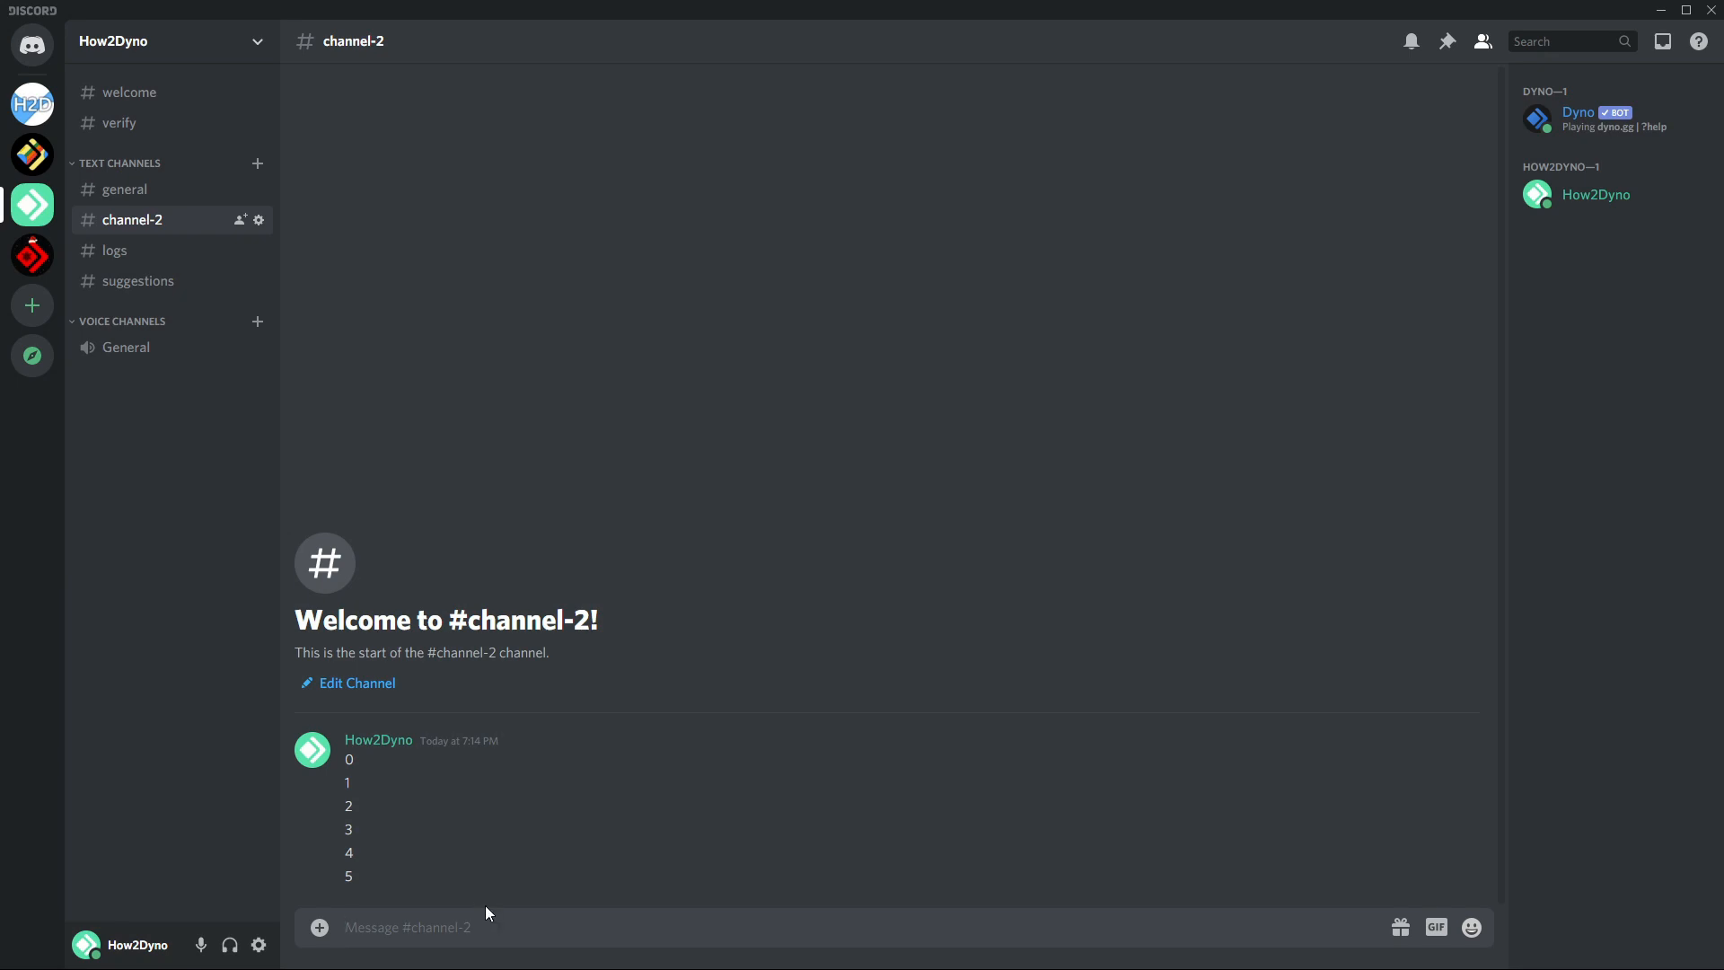
- Send a bare ?purge in channel-2 to display Dyno's subcommand help embed
left_click(396, 927)
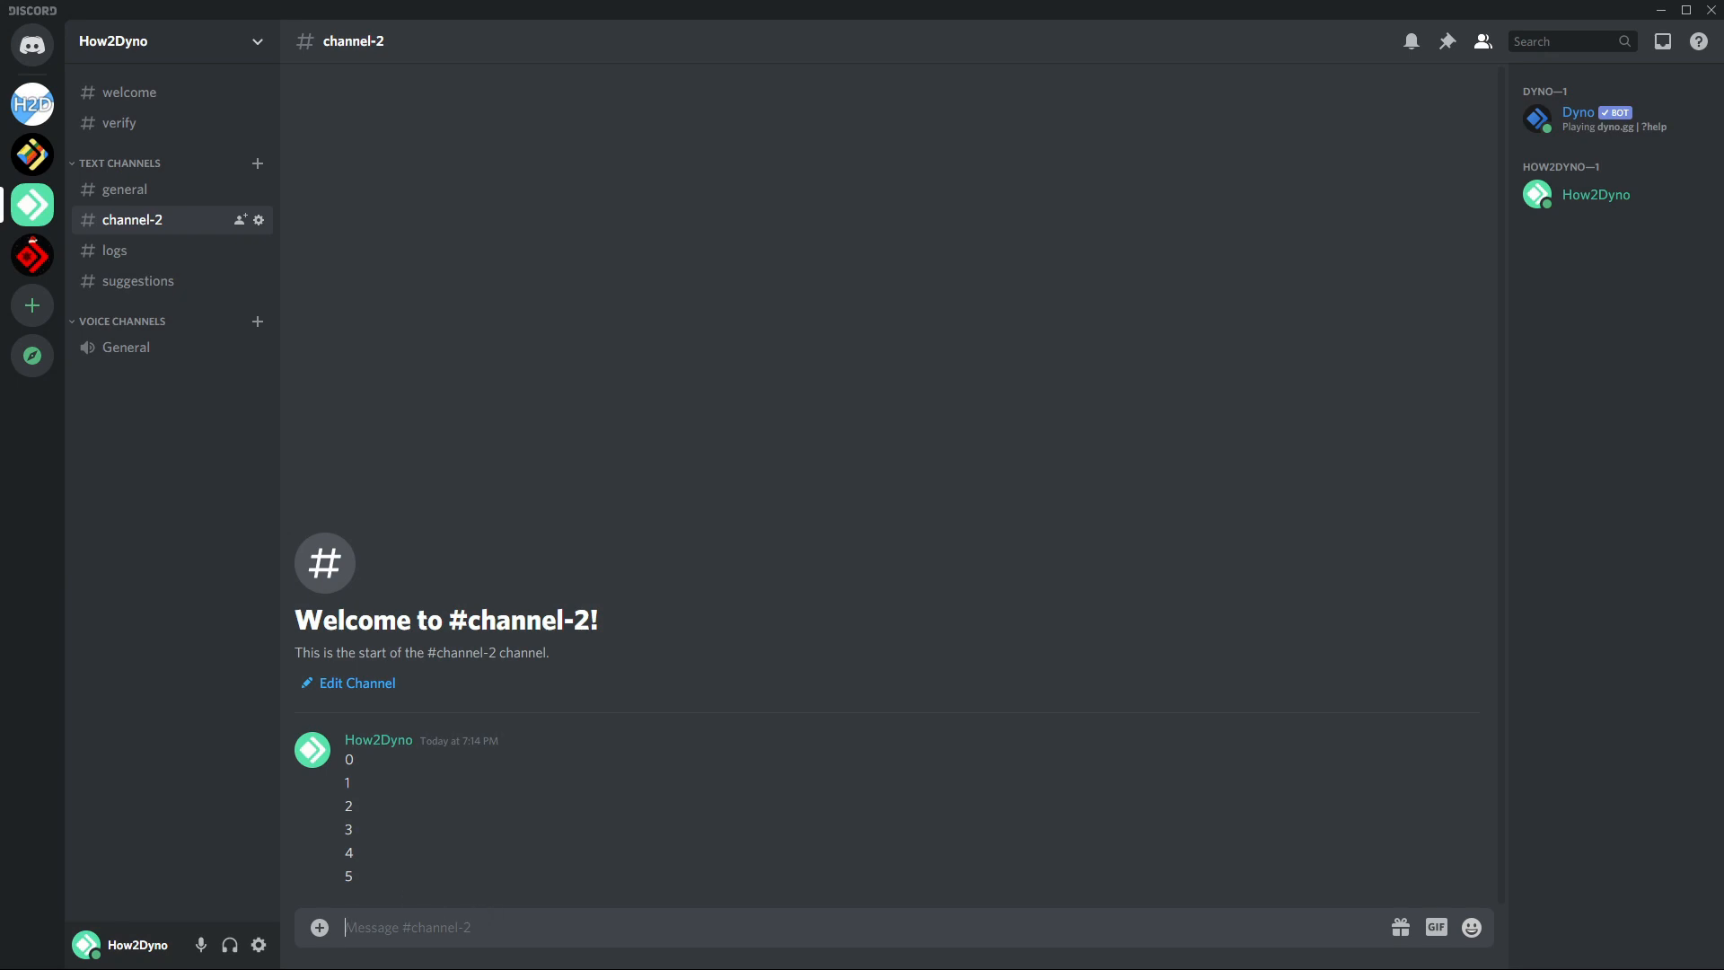
left_click(406, 926)
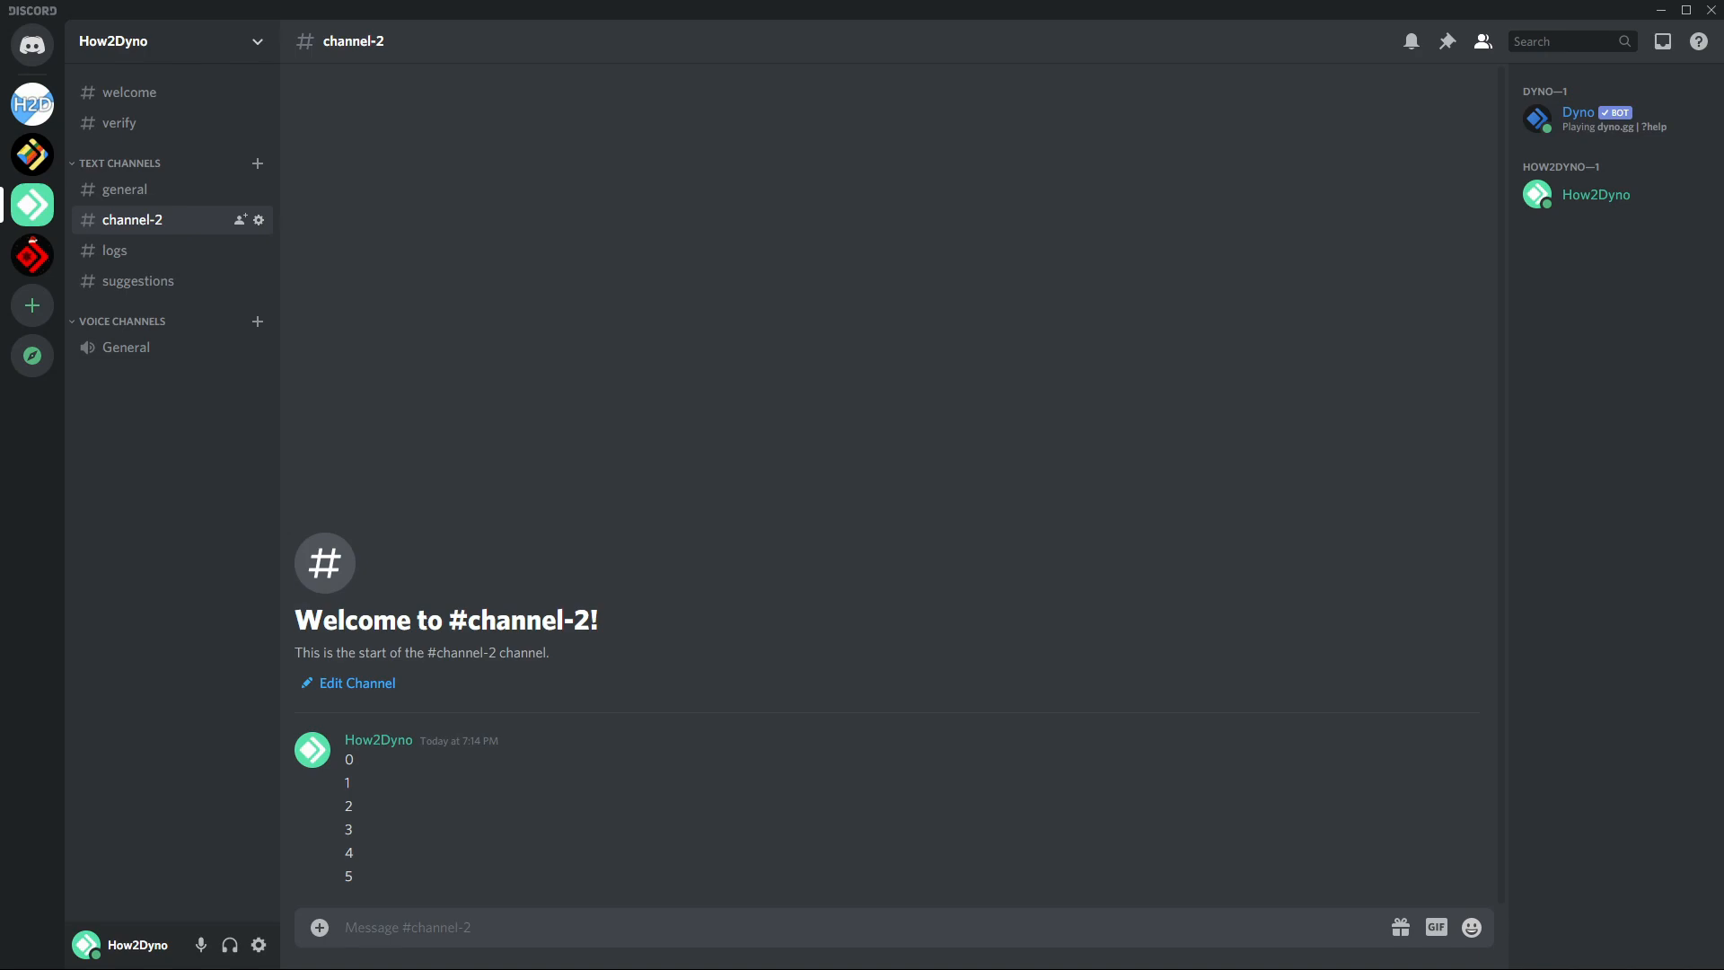
type("?purge")
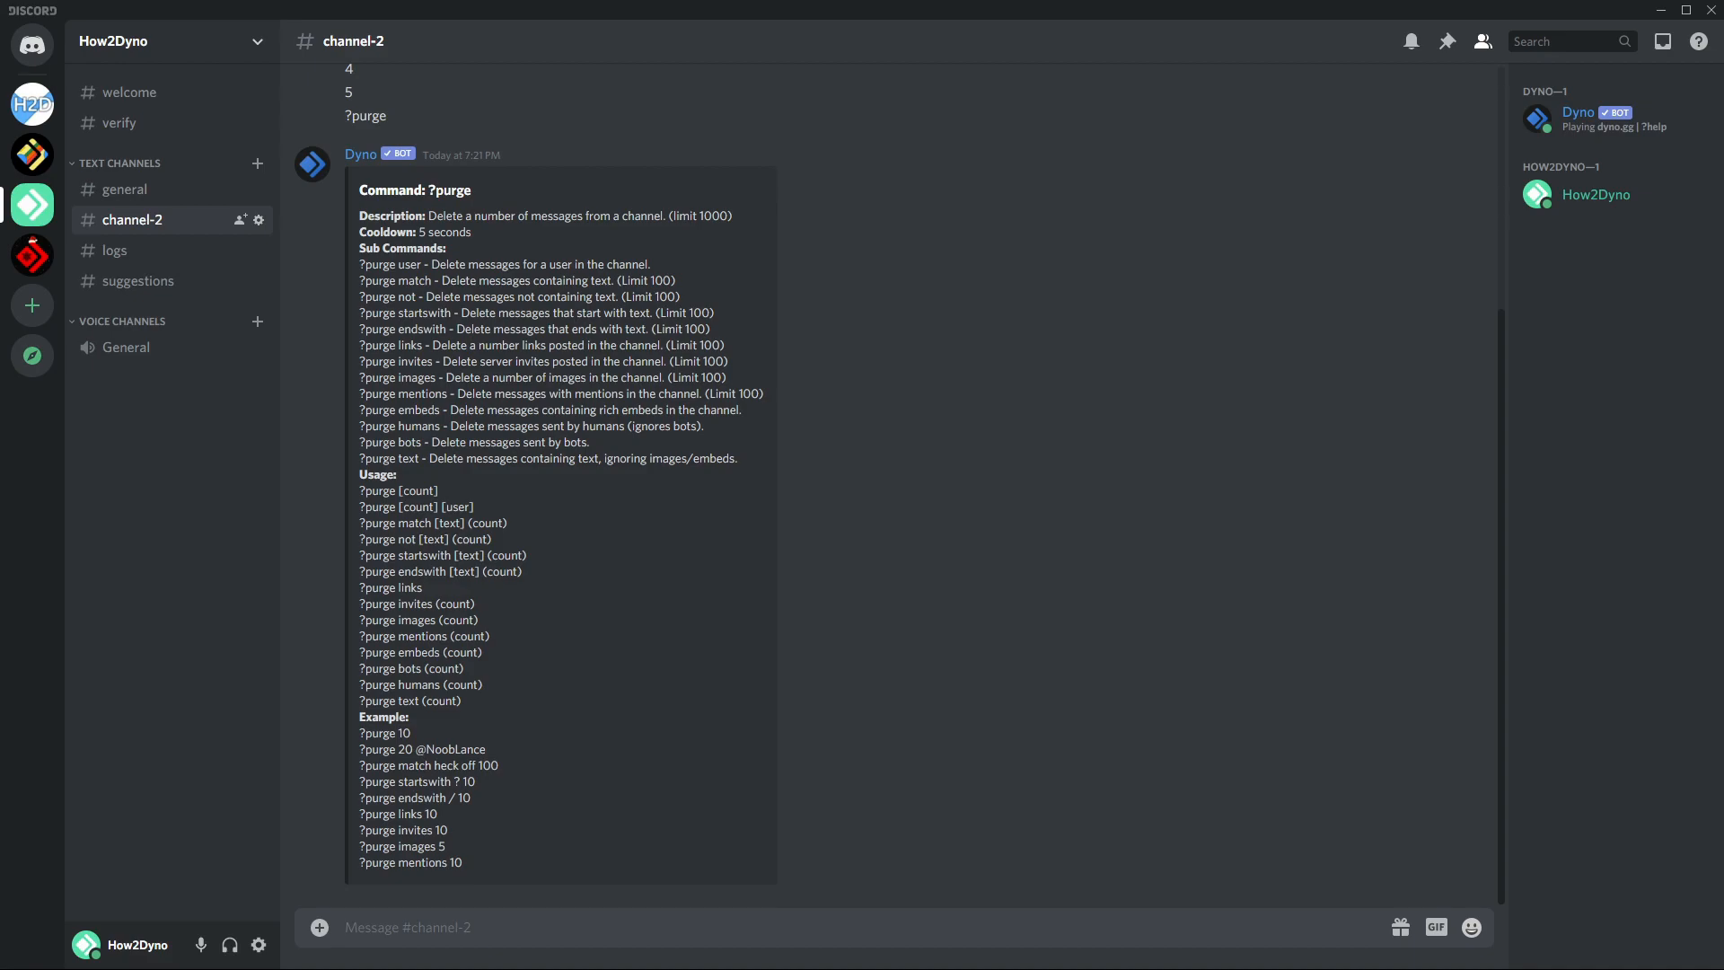
left_click(407, 926)
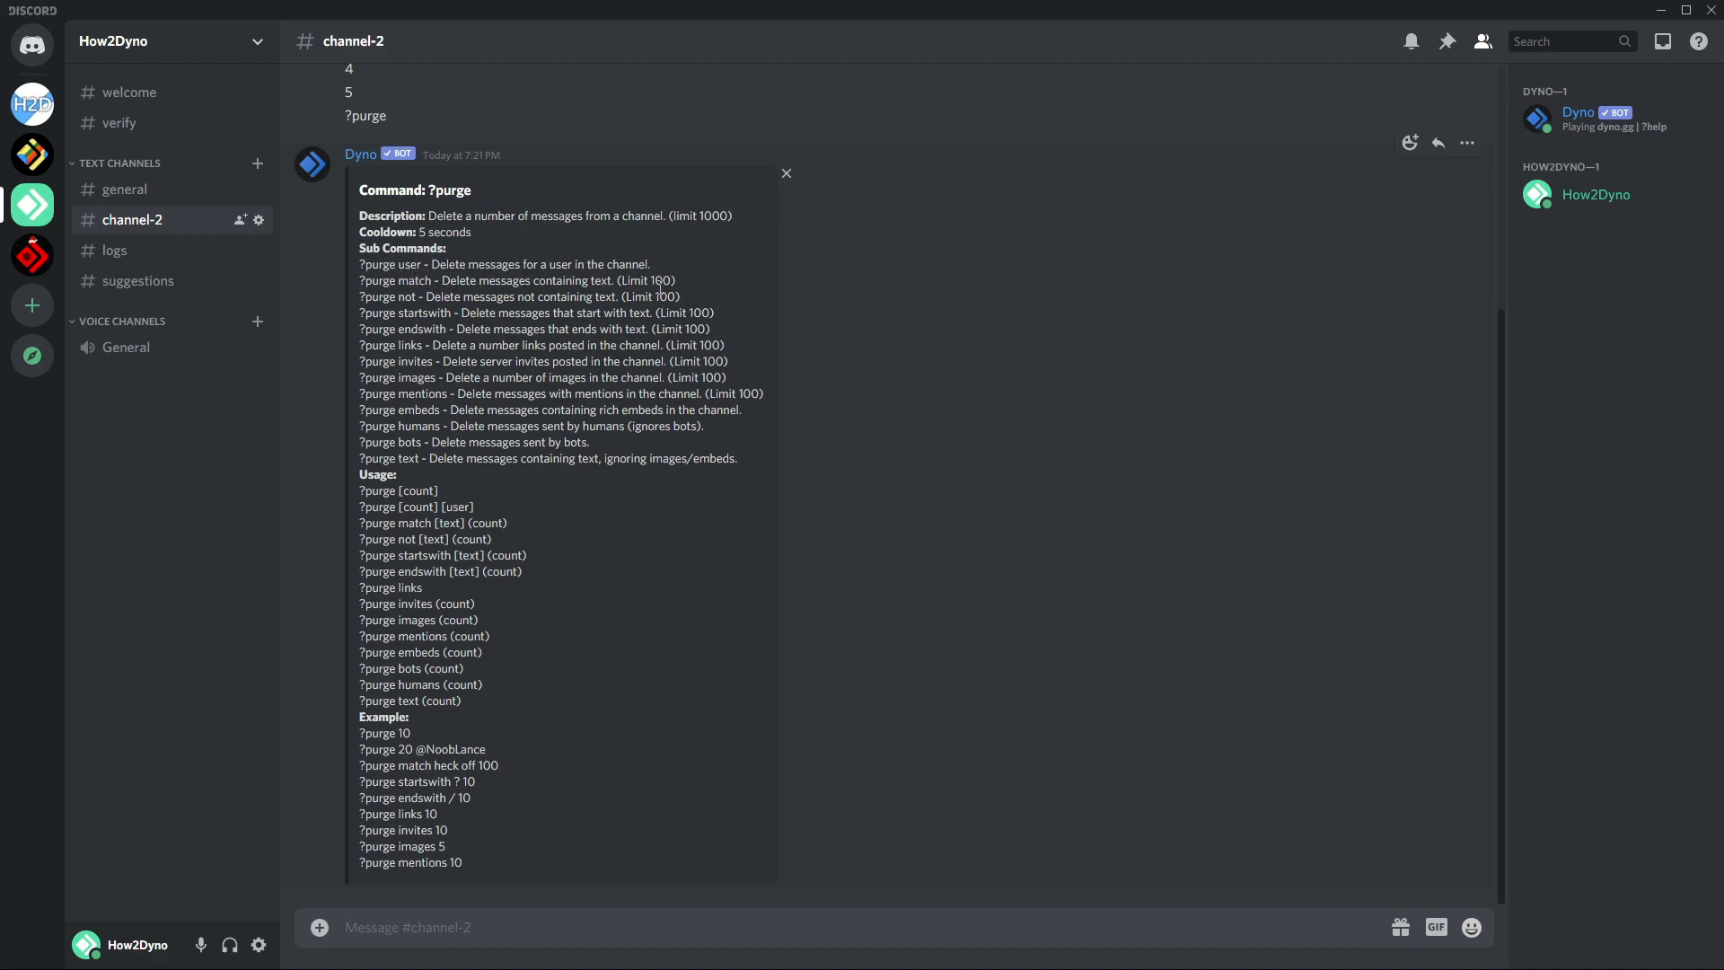
double_click(662, 280)
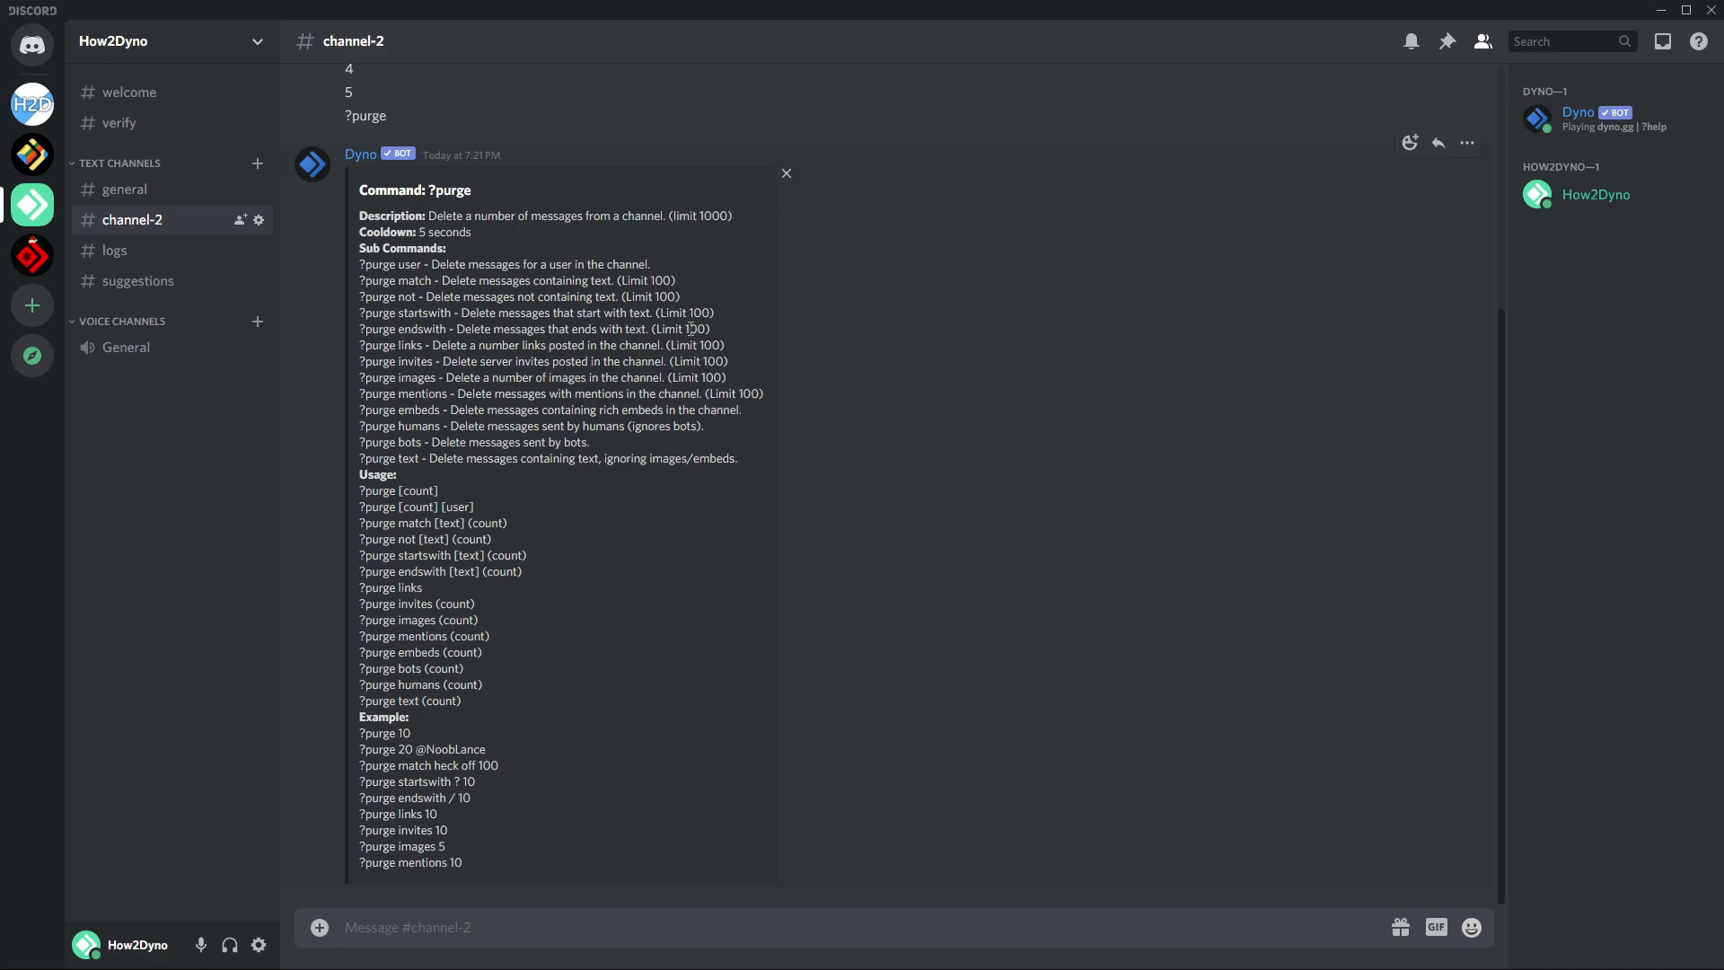
mouse_move(423, 352)
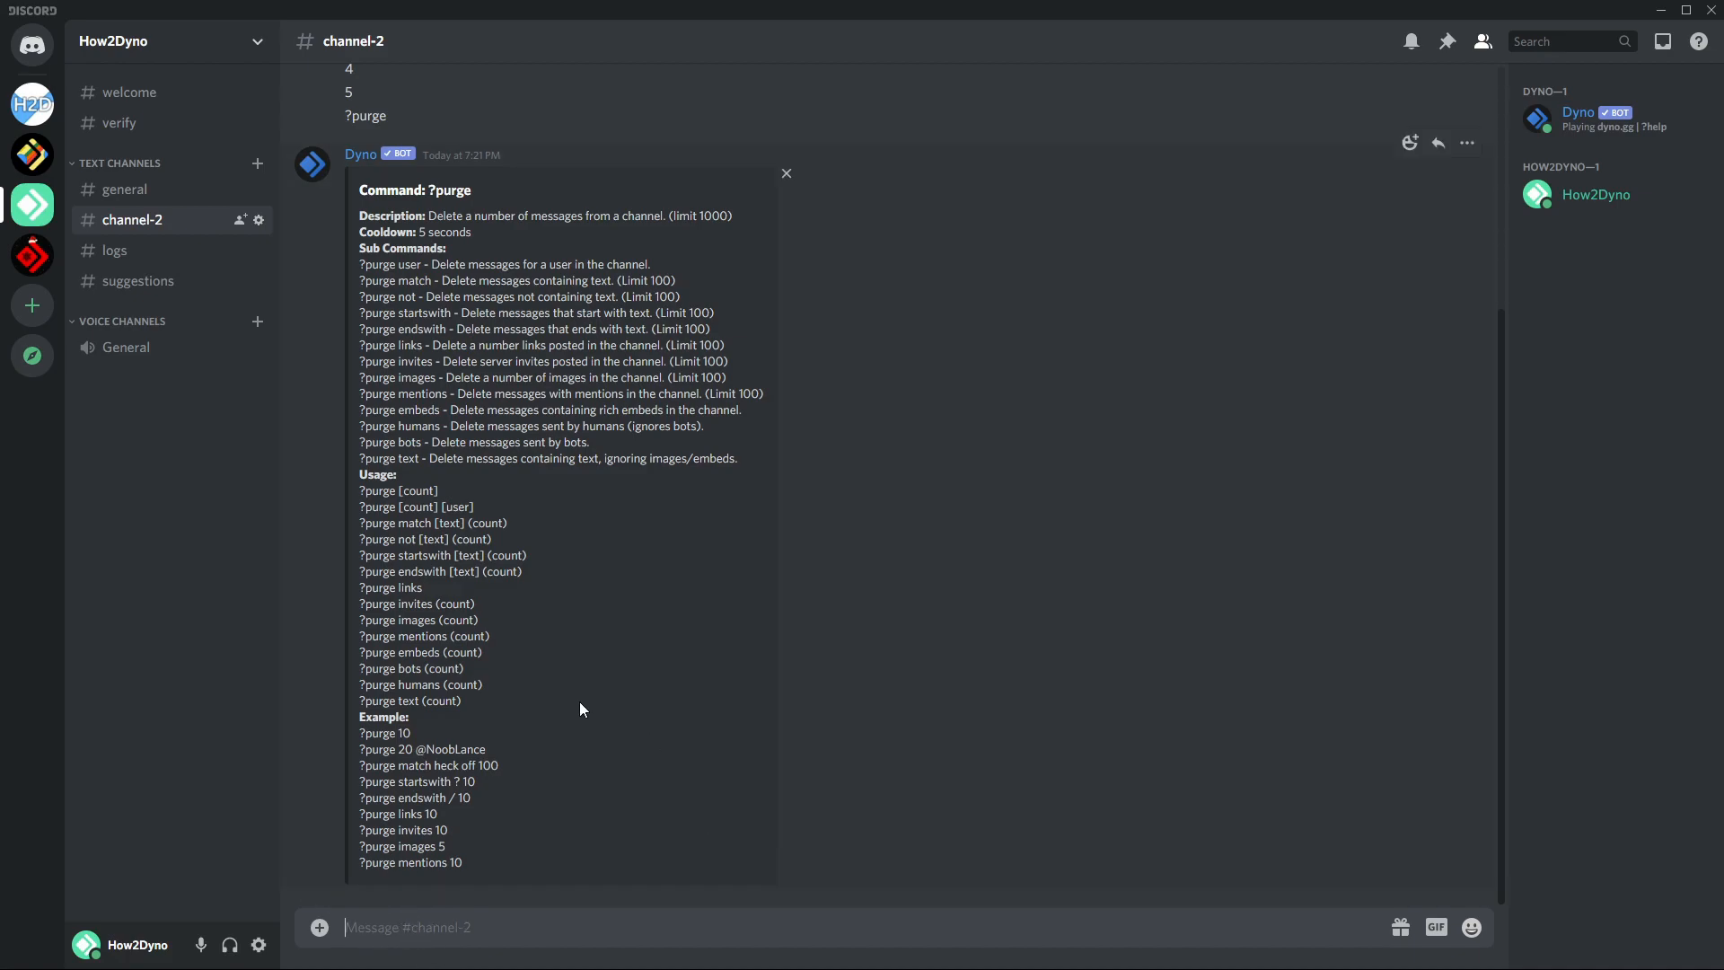
mouse_move(466, 692)
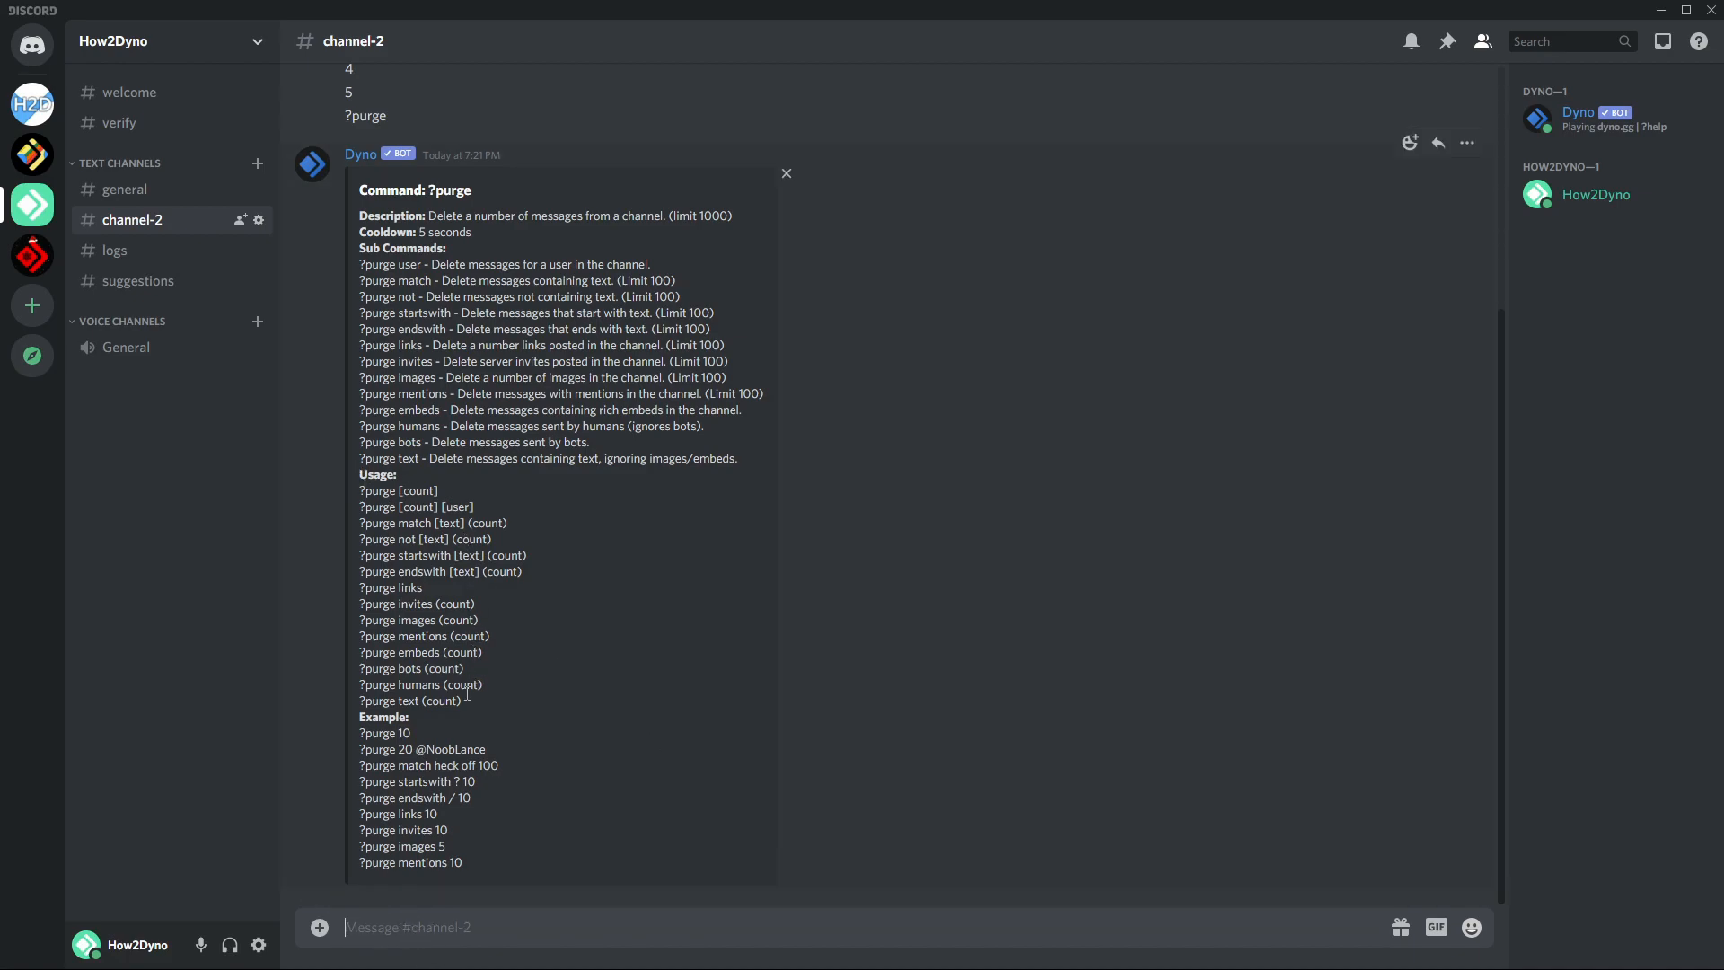
left_click_drag(363, 490, 490, 702)
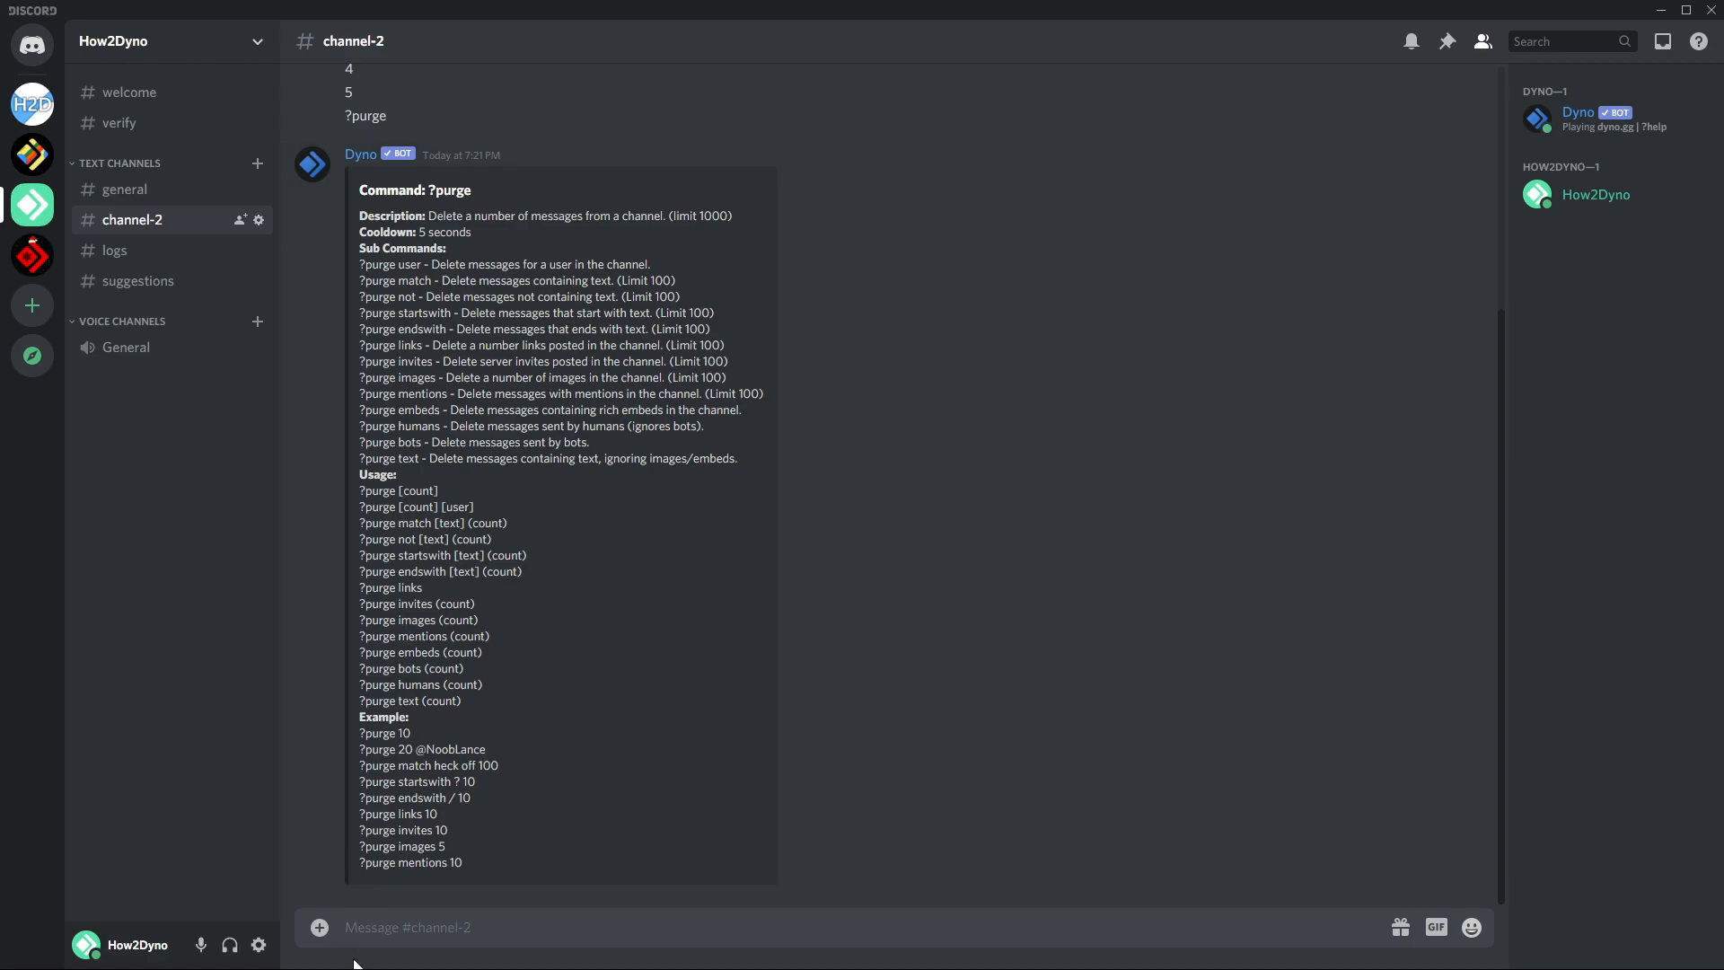
left_click(456, 926)
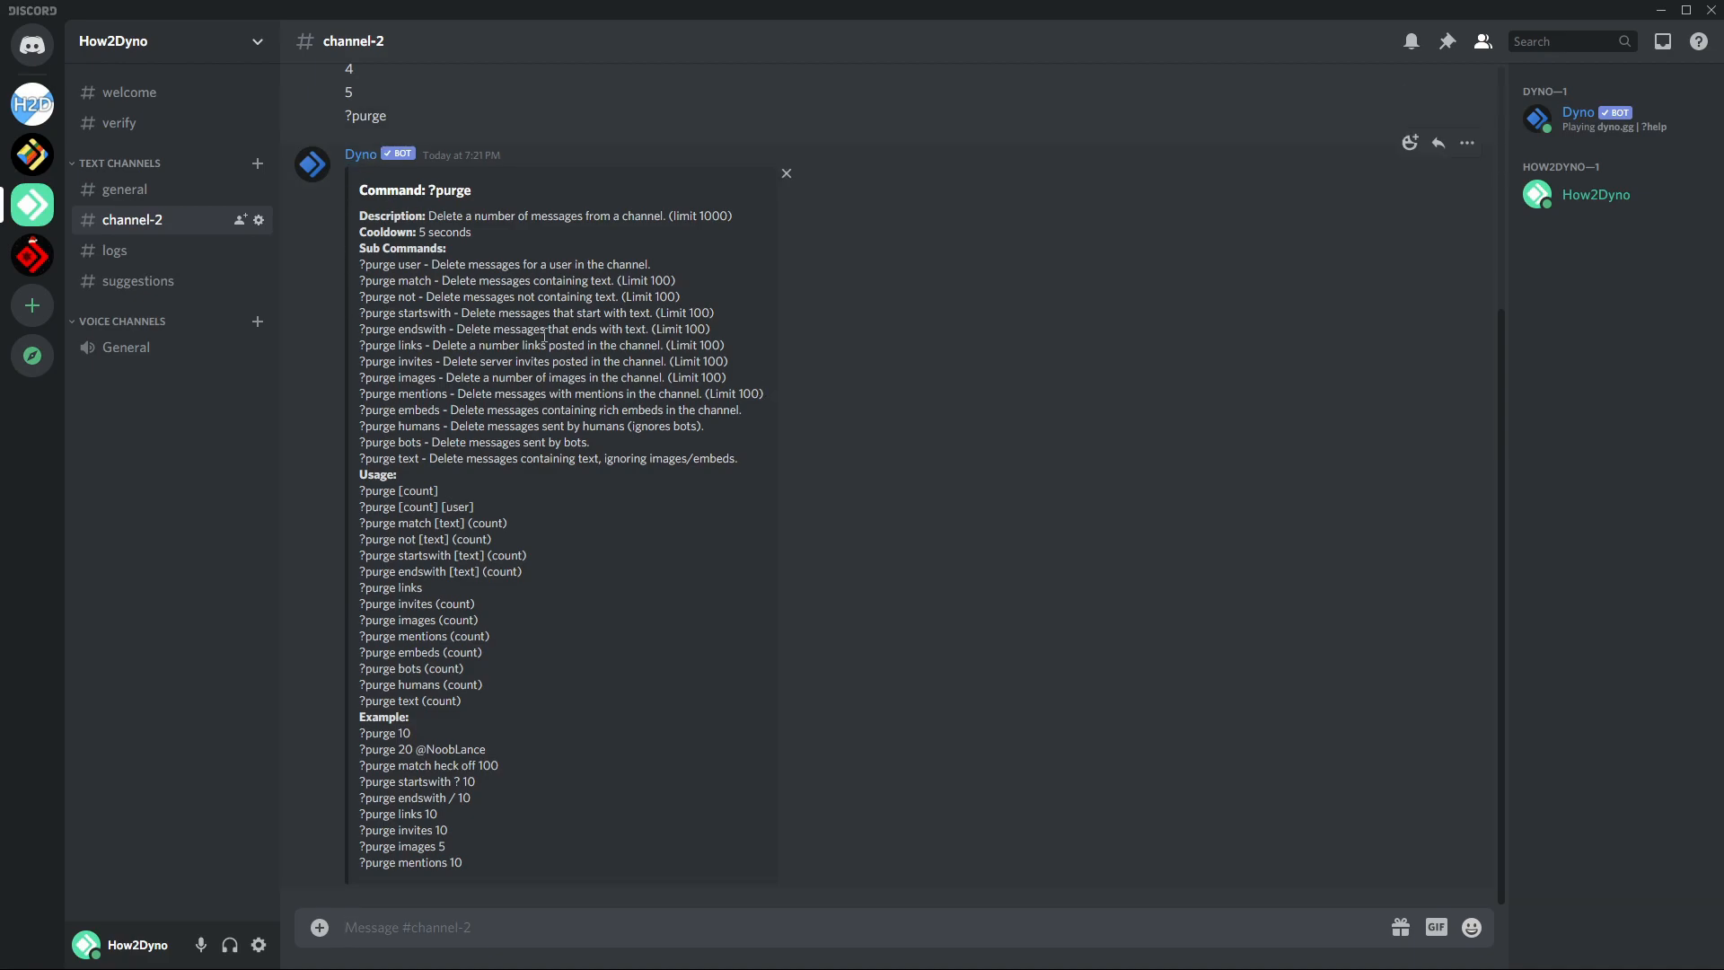
mouse_move(391, 410)
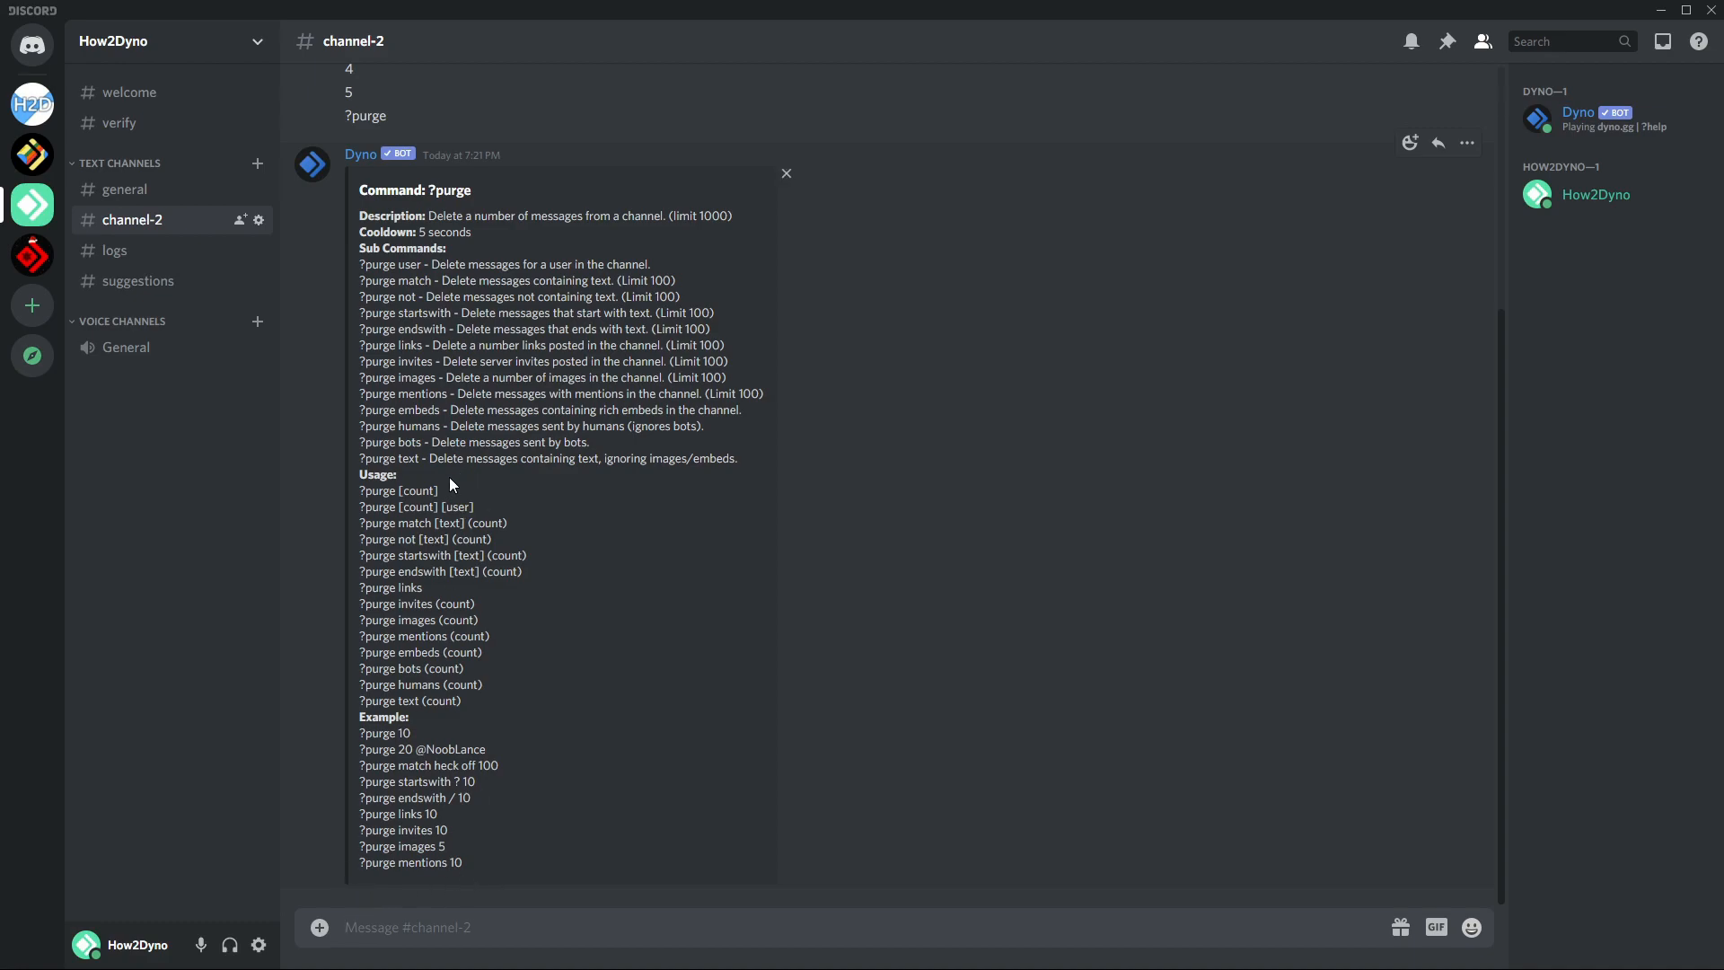
mouse_move(447, 591)
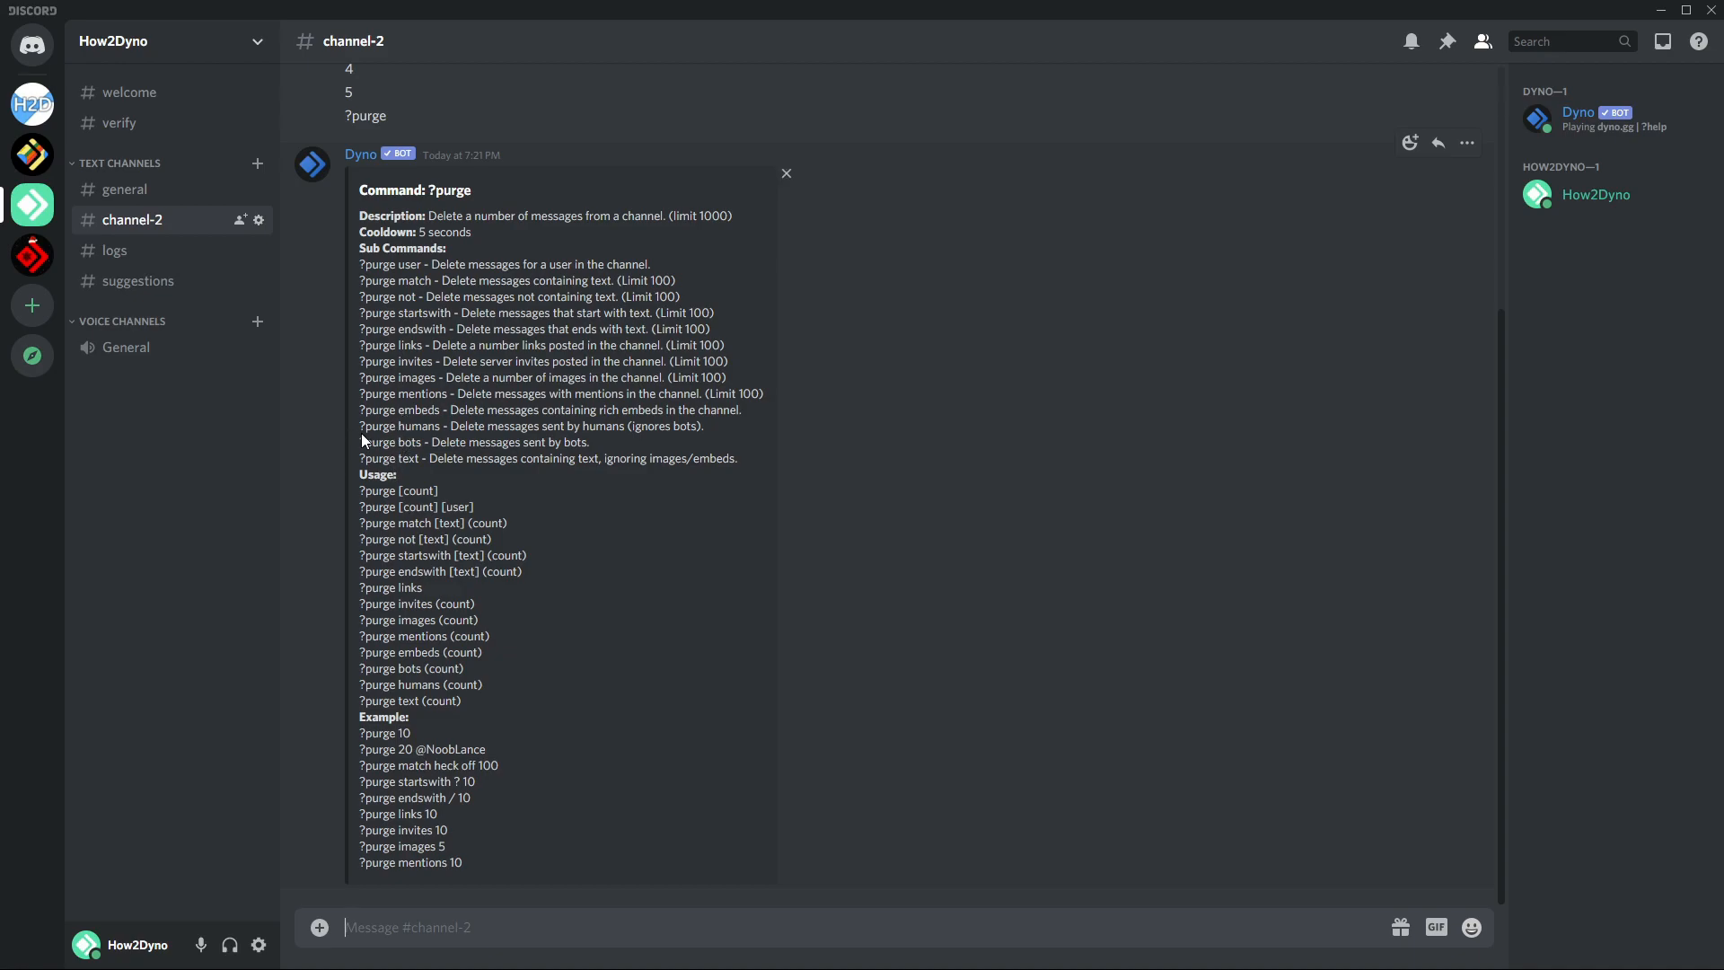
mouse_move(404, 506)
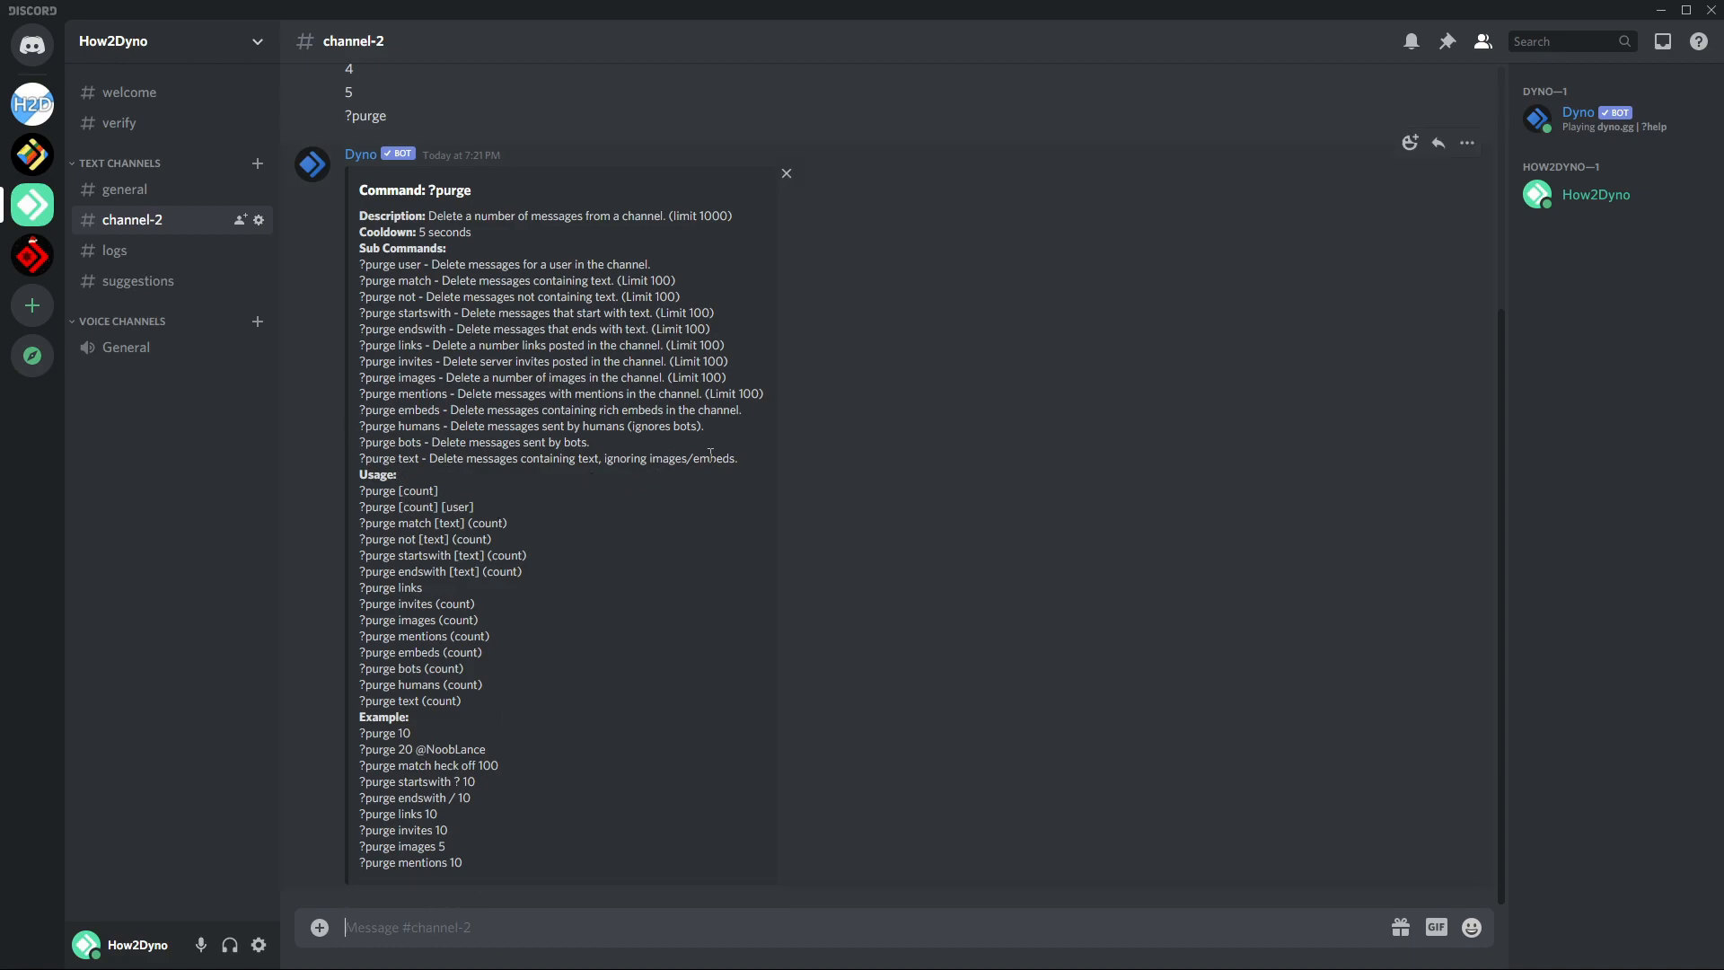
mouse_move(520, 951)
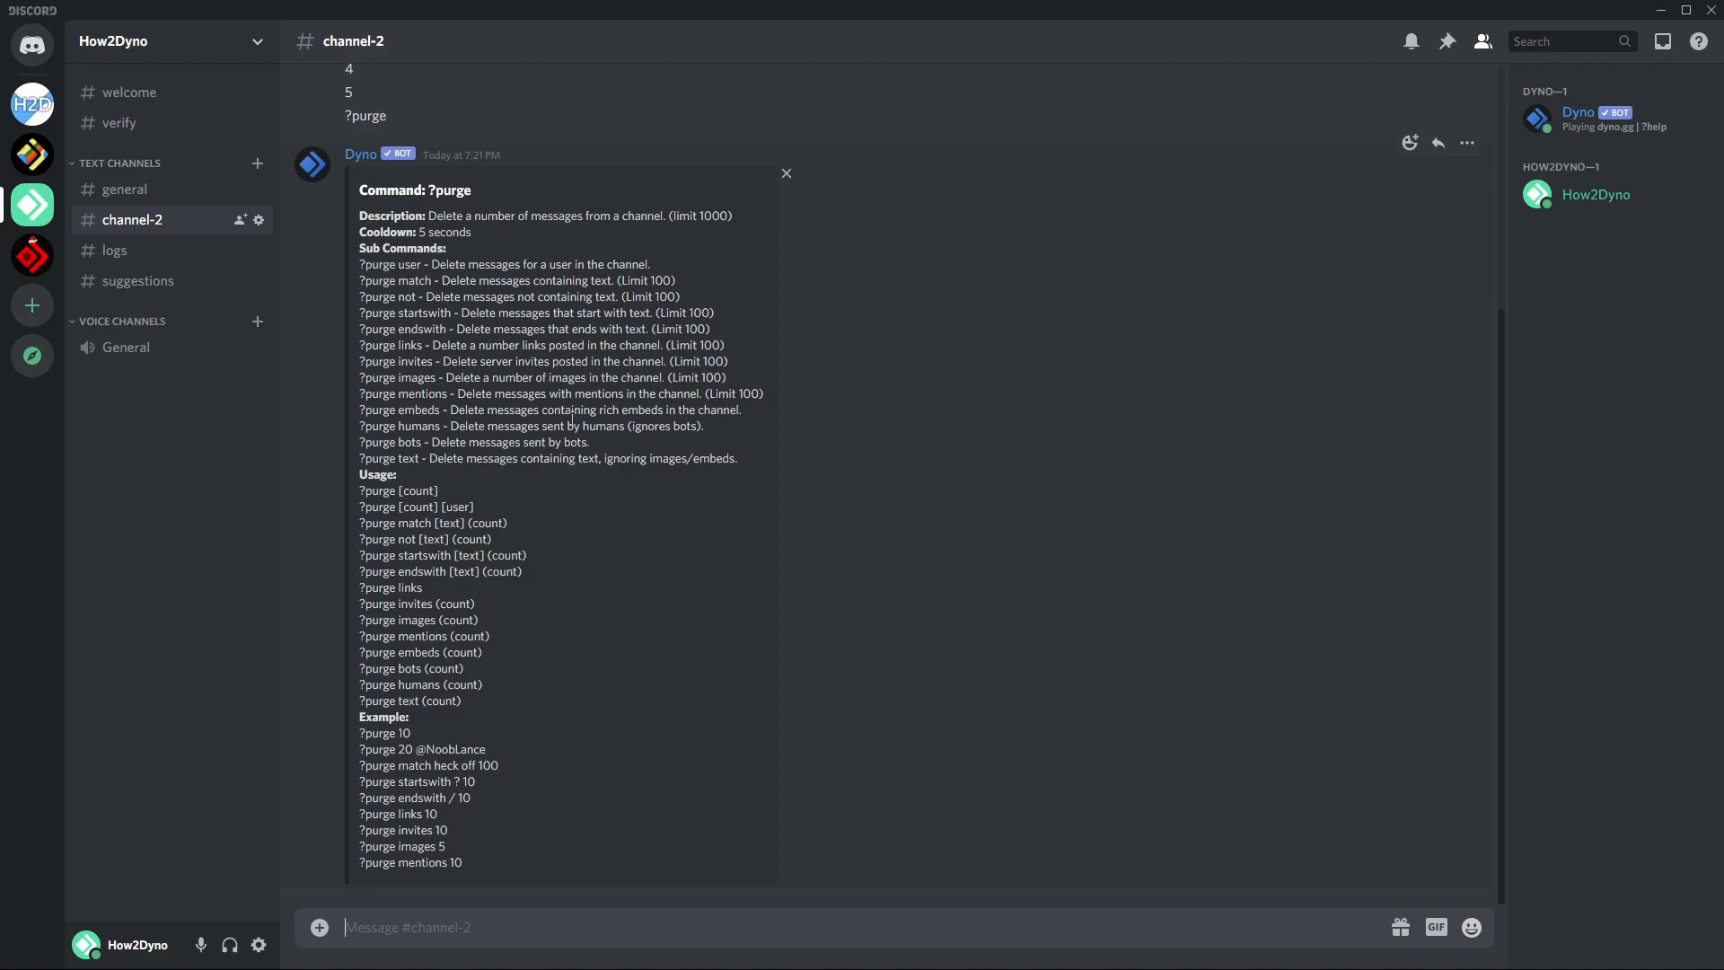
mouse_move(870, 315)
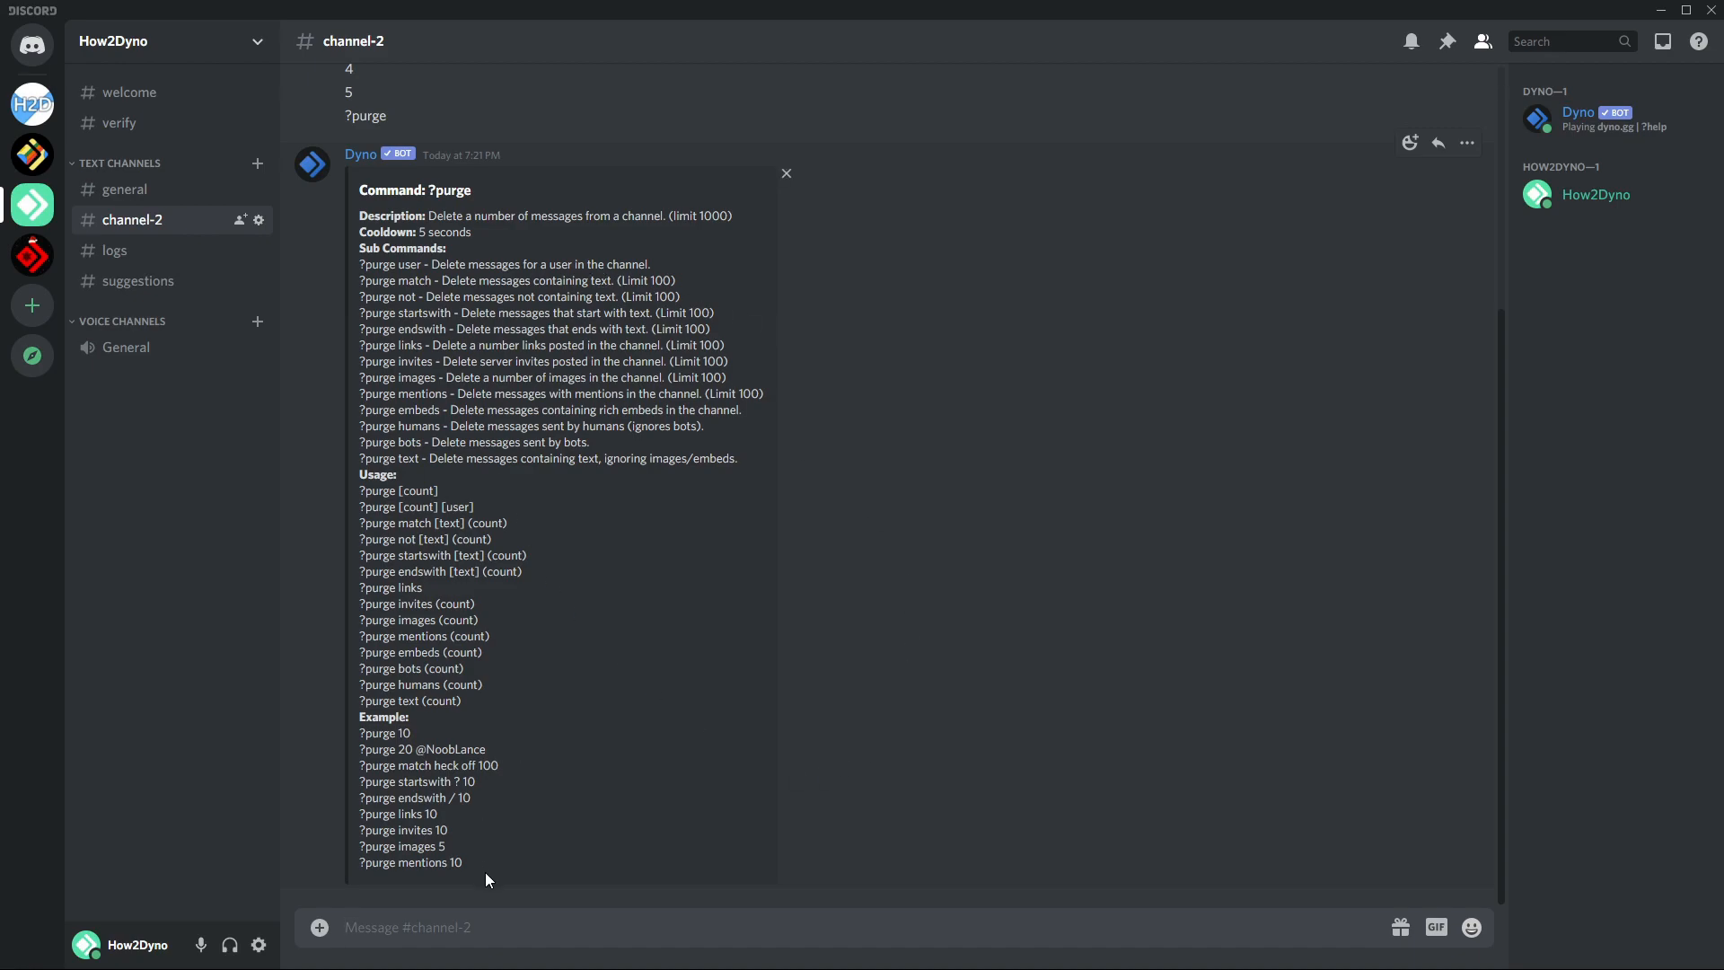
- Draft '?clean' in the channel-2 message box without sending it
type("?")
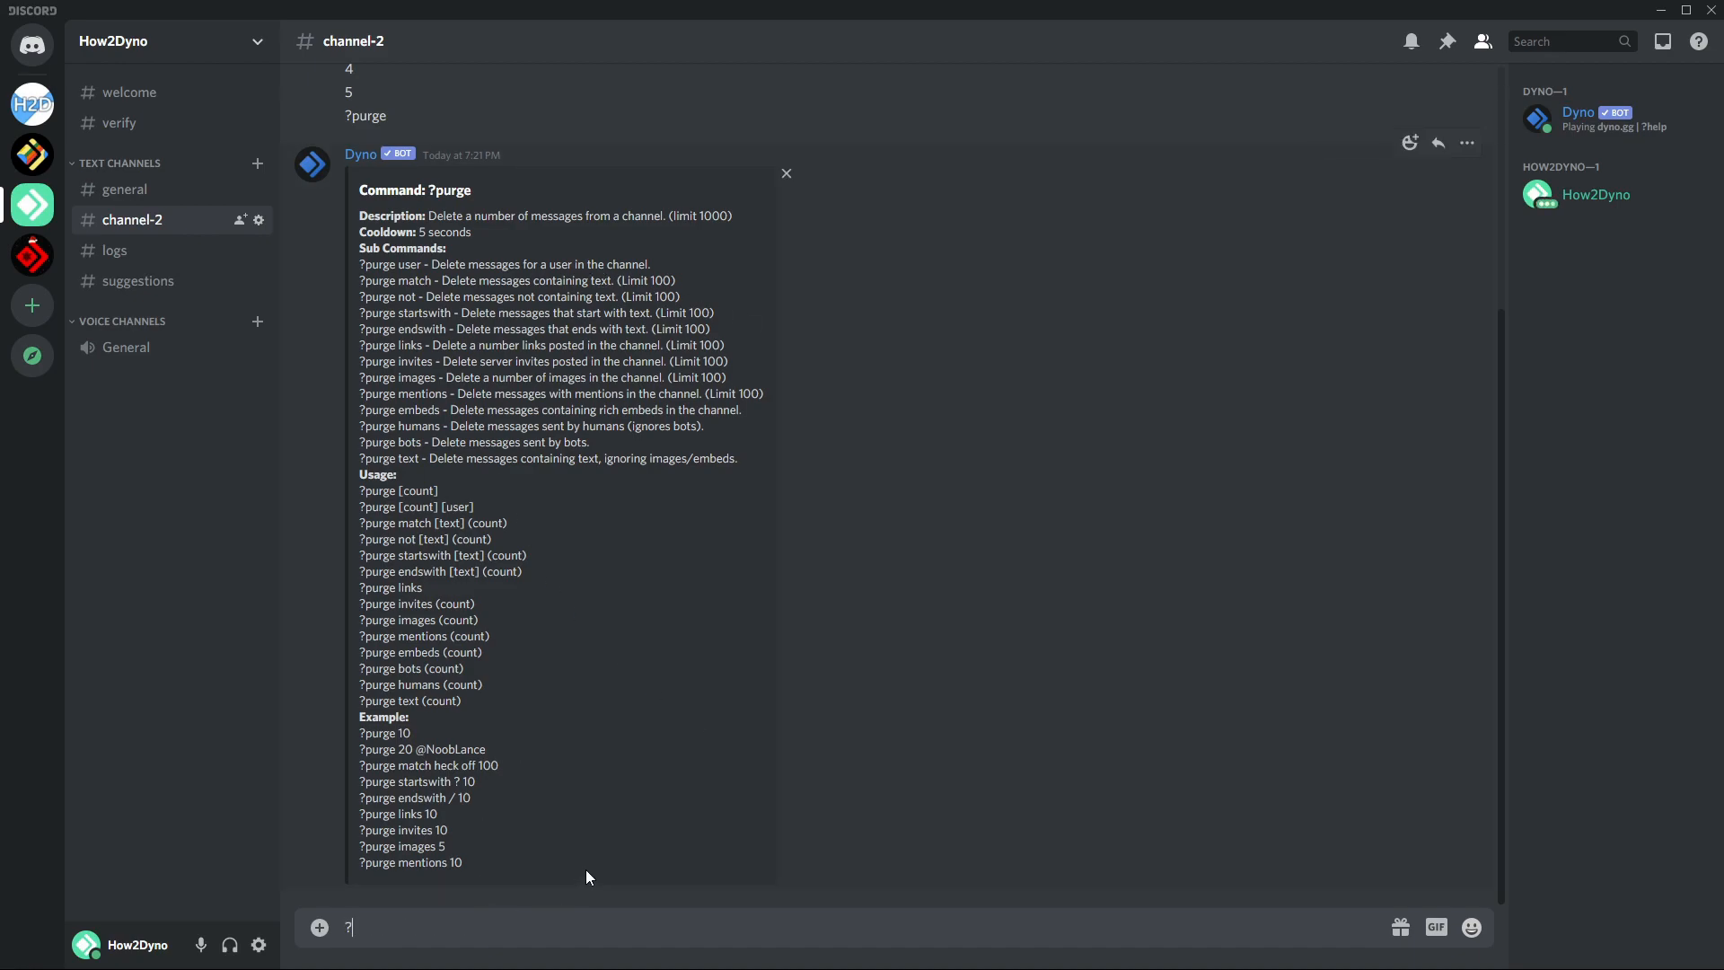
type("clean")
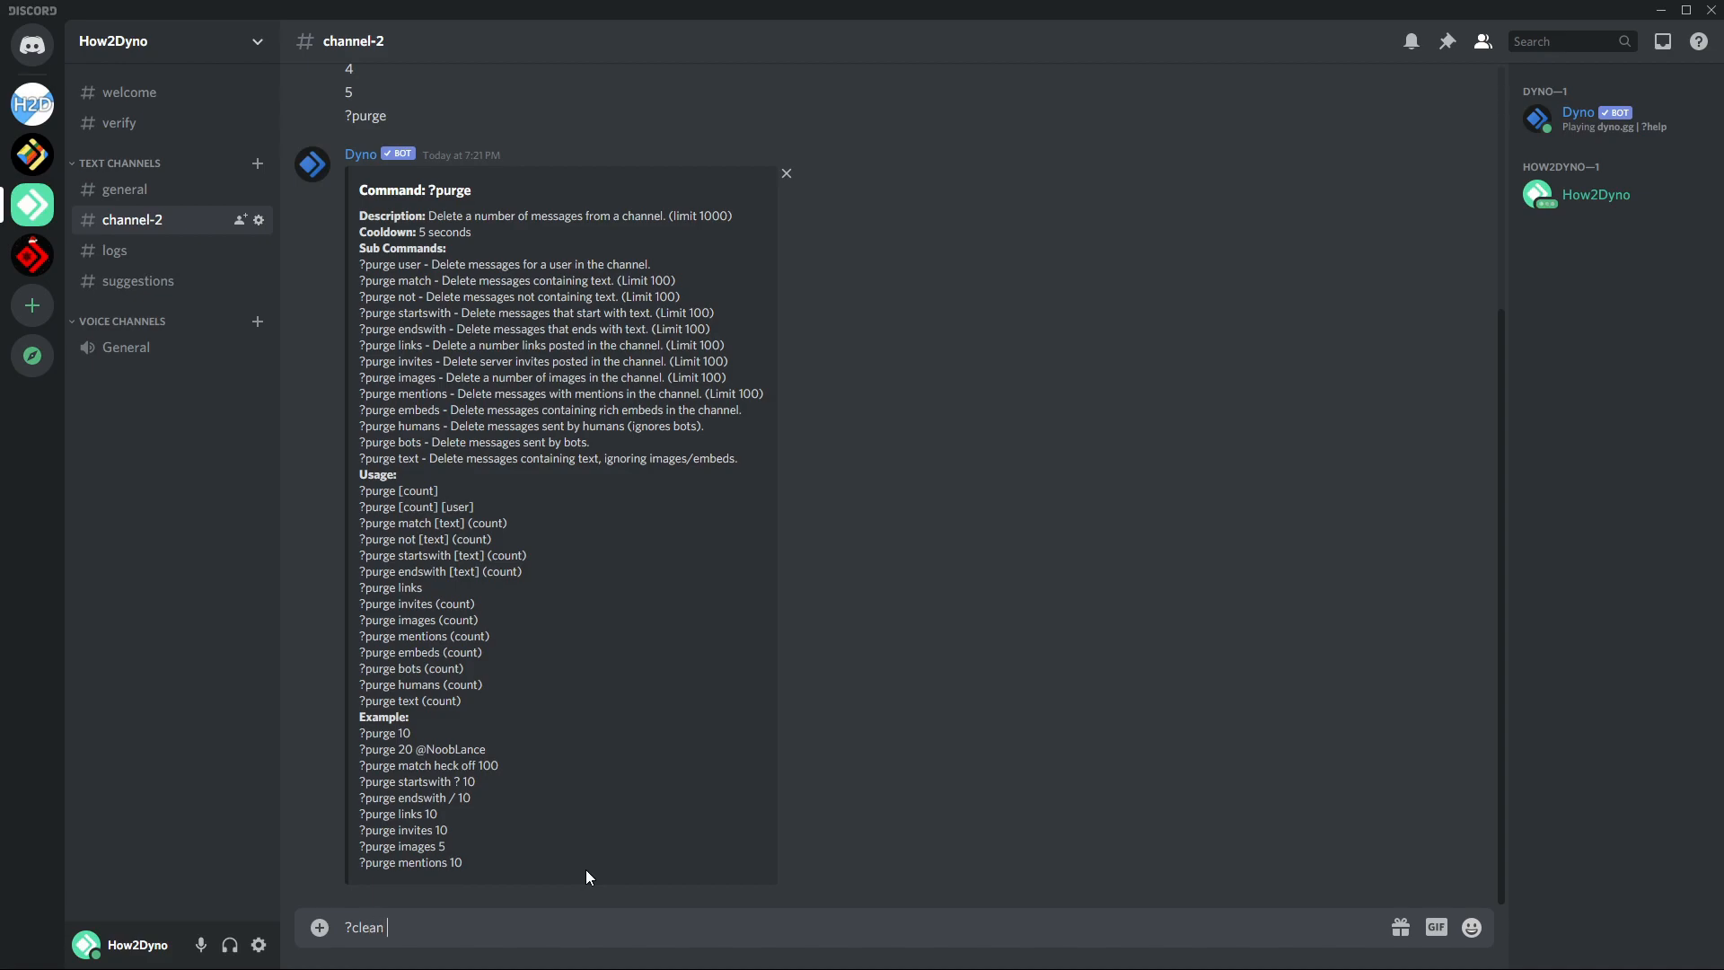
mouse_move(446, 117)
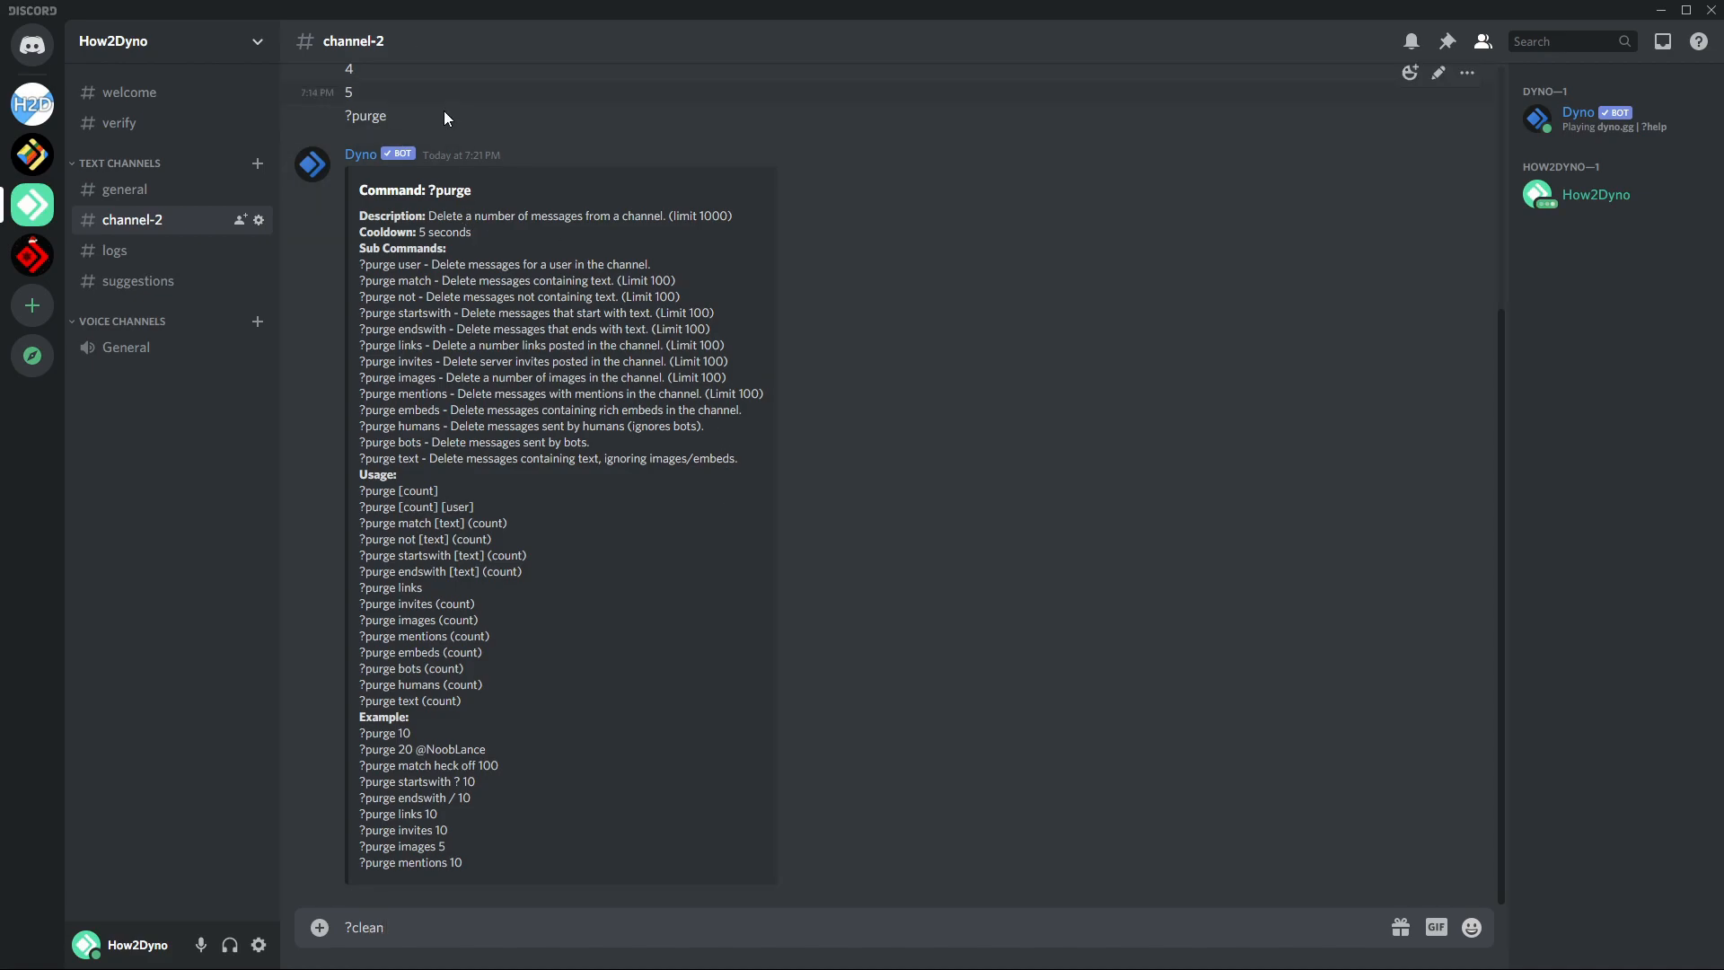